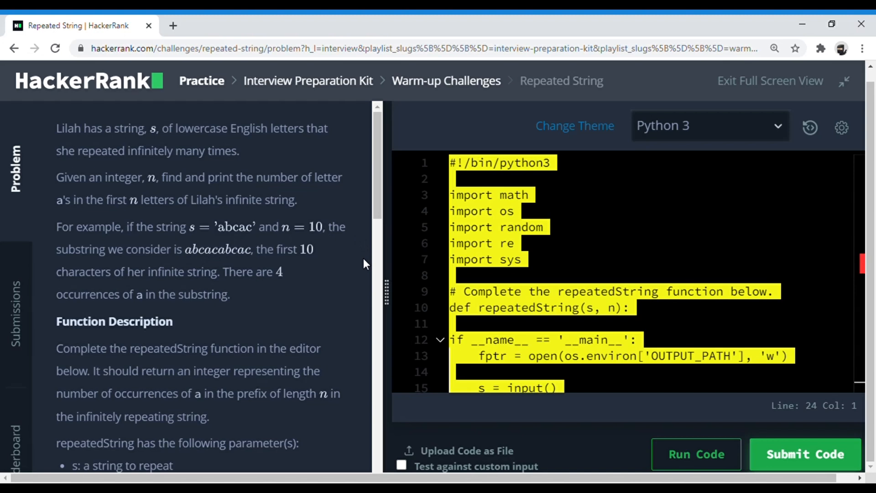
{"action": "mouse_move", "coordinate": [351, 266]}
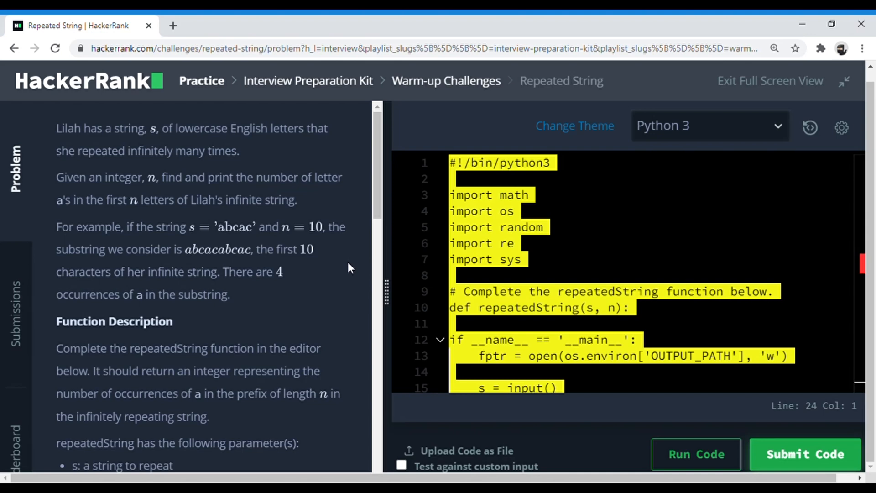
{"action": "mouse_move", "coordinate": [332, 281]}
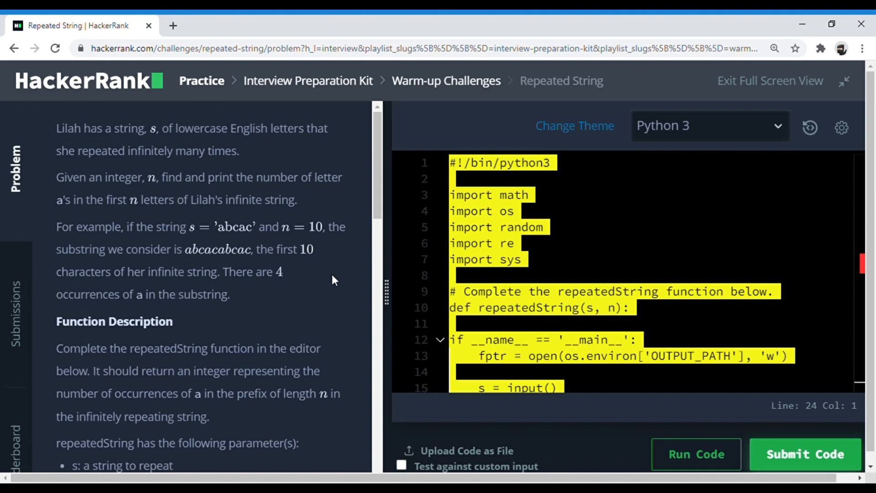
{"action": "mouse_move", "coordinate": [133, 168]}
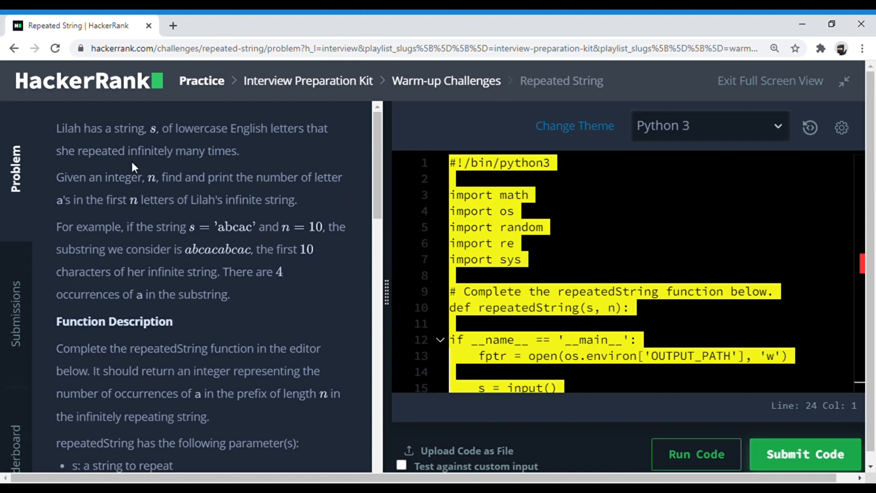
{"action": "mouse_move", "coordinate": [340, 196]}
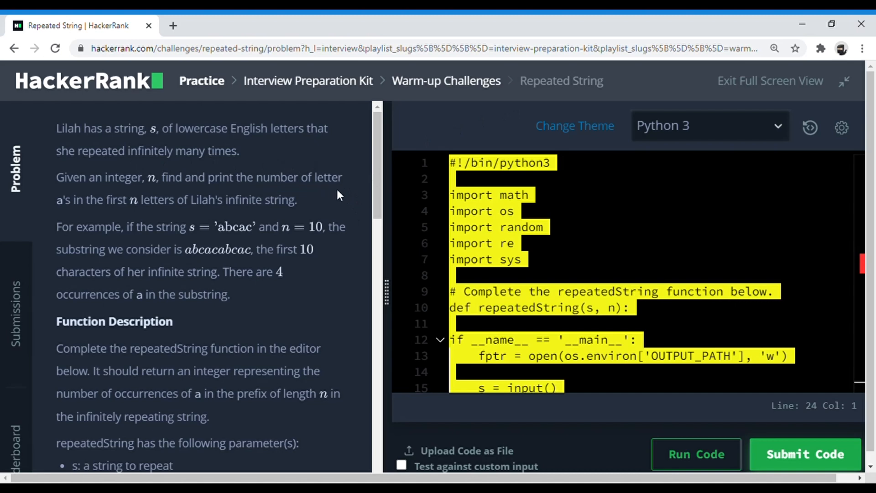
{"action": "mouse_move", "coordinate": [226, 168]}
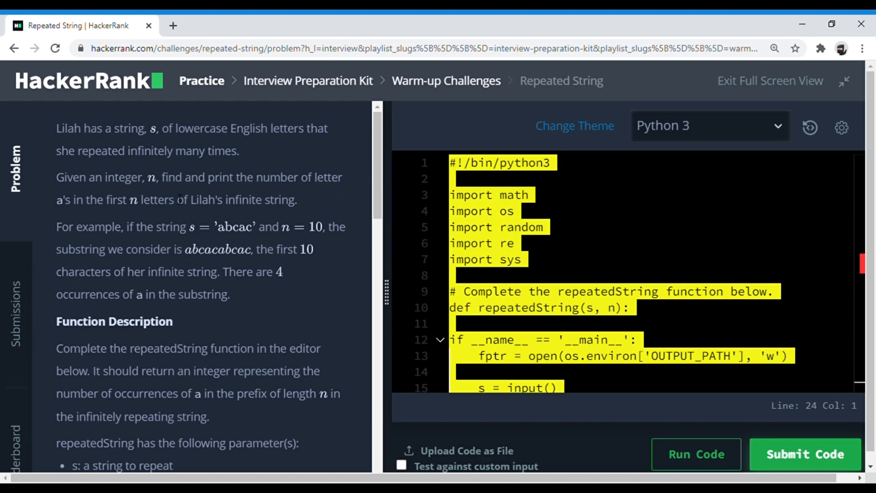
{"action": "mouse_move", "coordinate": [131, 218]}
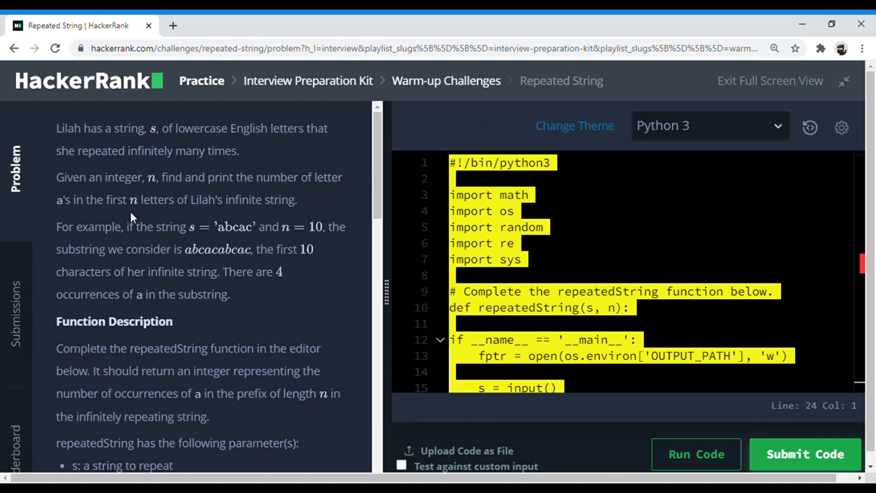
{"action": "mouse_move", "coordinate": [275, 218]}
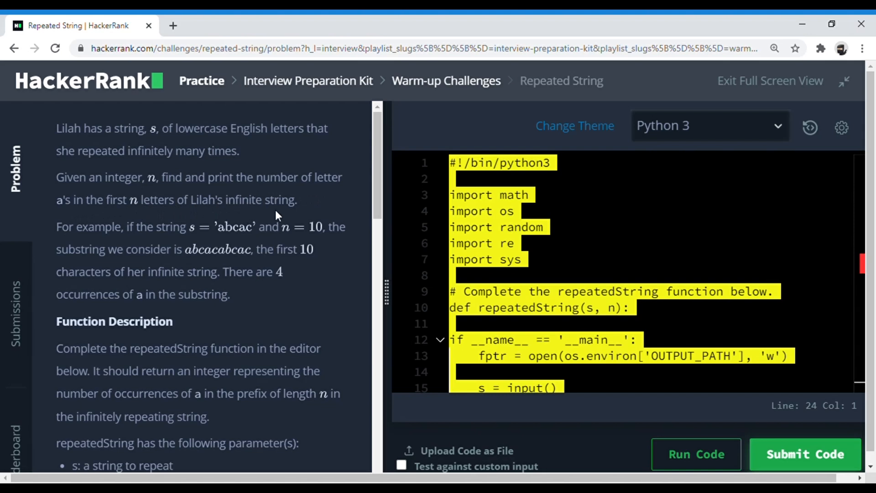
{"action": "mouse_move", "coordinate": [157, 265]}
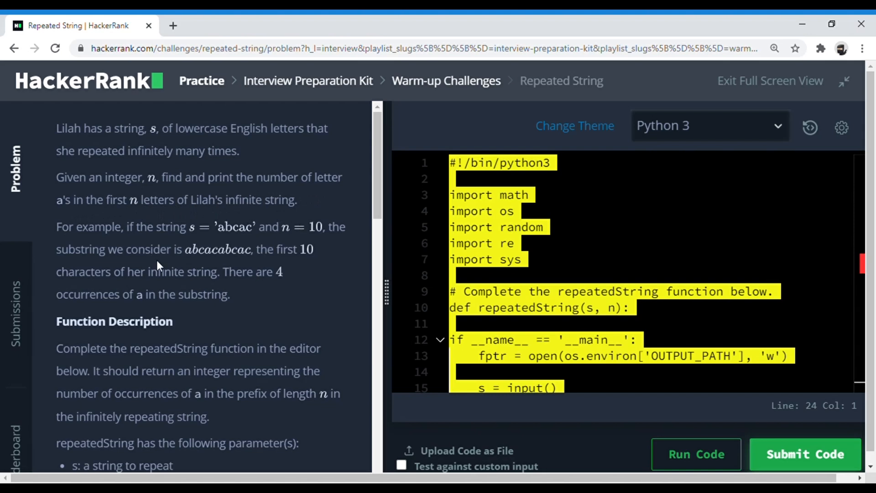
{"action": "mouse_move", "coordinate": [237, 240]}
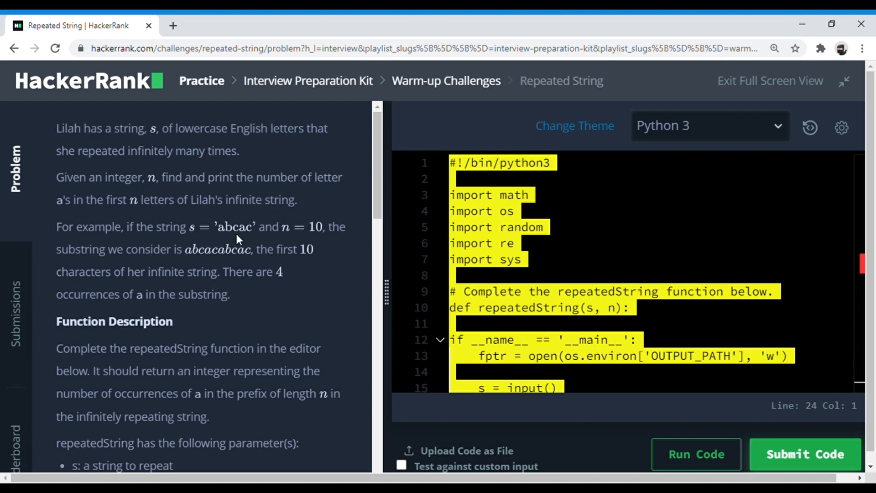
{"action": "mouse_move", "coordinate": [286, 239]}
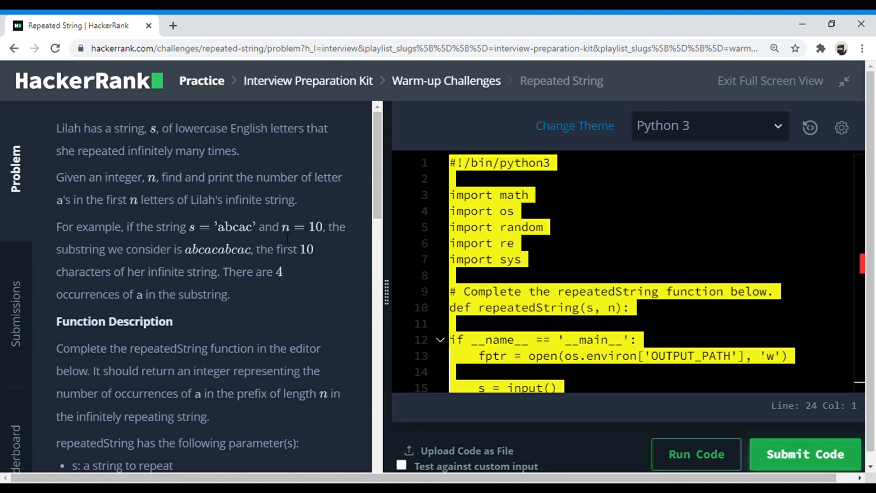
{"action": "mouse_move", "coordinate": [151, 265]}
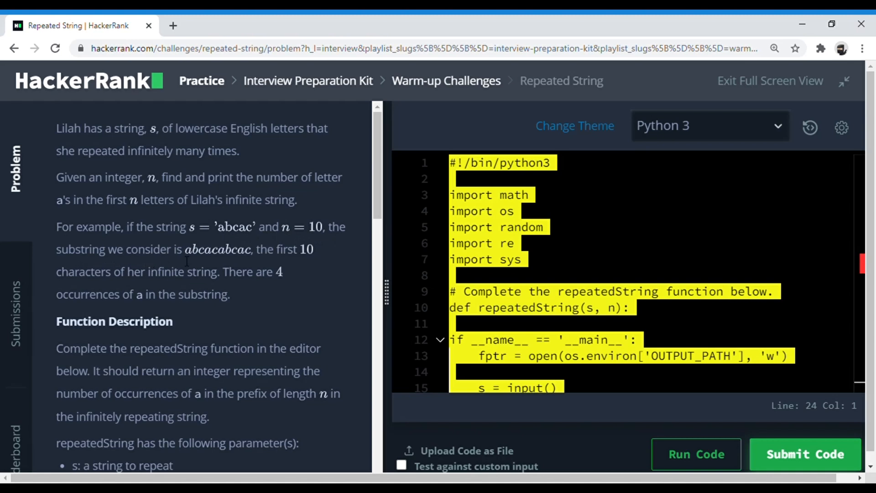
{"action": "mouse_move", "coordinate": [280, 242]}
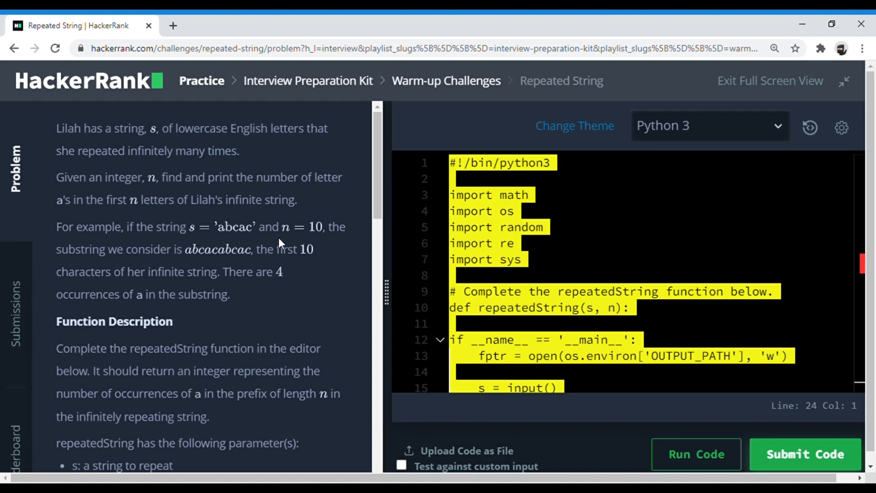
{"action": "mouse_move", "coordinate": [316, 230]}
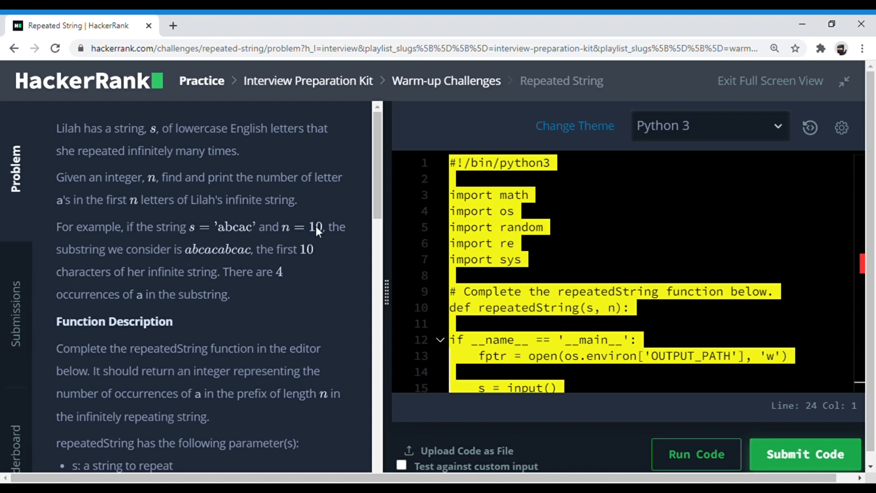
{"action": "mouse_move", "coordinate": [207, 234]}
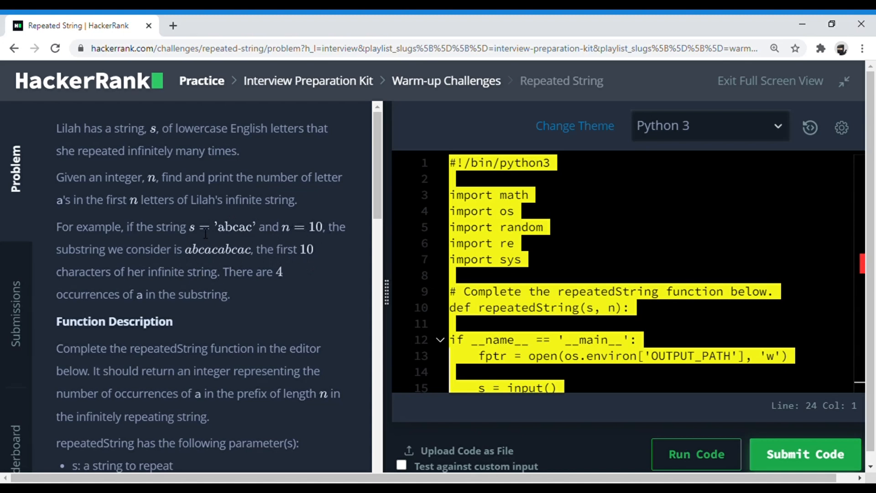
{"action": "mouse_move", "coordinate": [279, 287]}
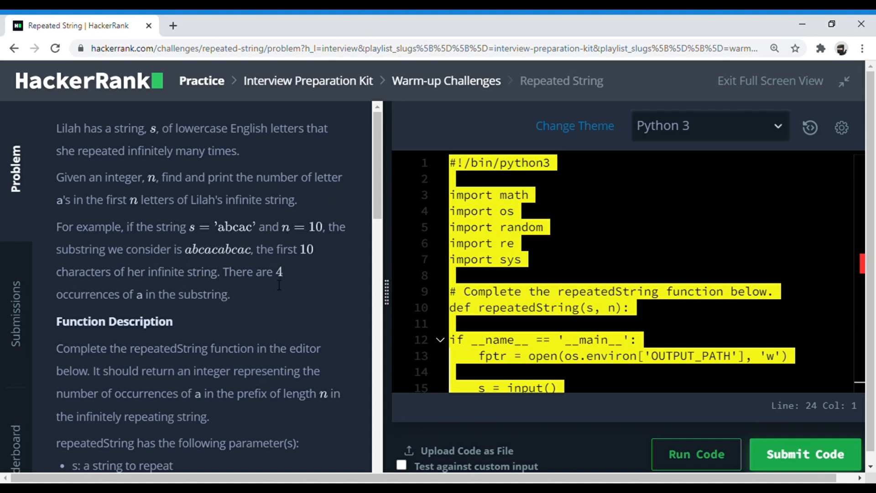
- Scroll through the problem description to read the input format and constraints
{"action": "scroll", "scroll_direction": "down", "scroll_amount": 3}
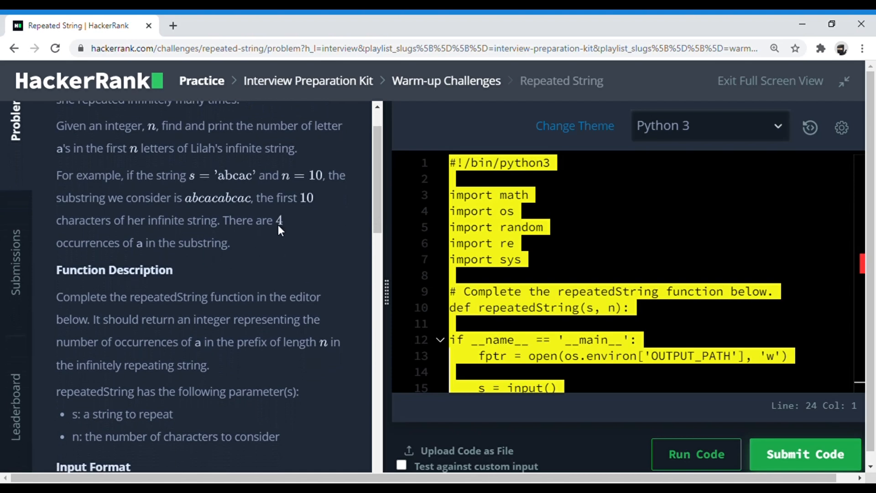
{"action": "mouse_move", "coordinate": [295, 244]}
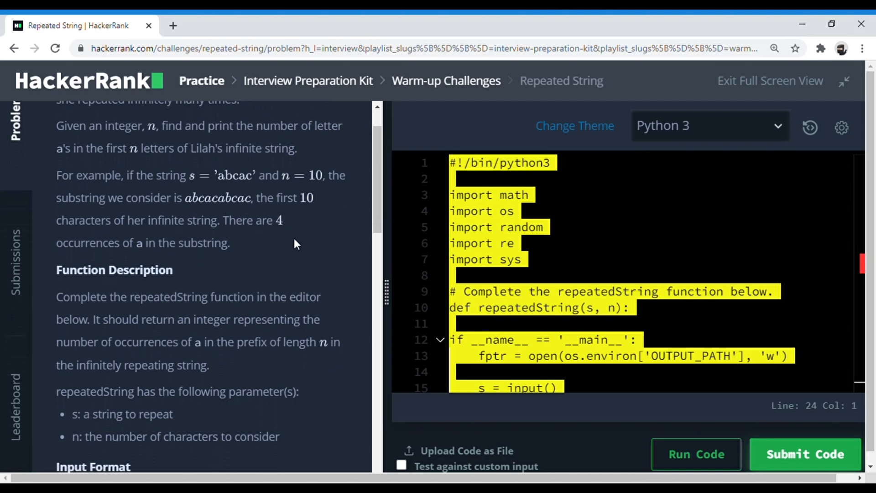
{"action": "mouse_move", "coordinate": [342, 272]}
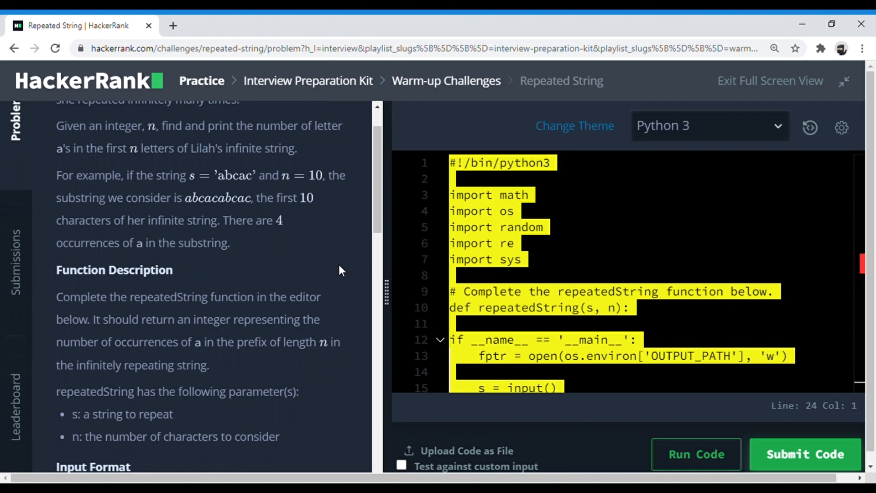
{"action": "mouse_move", "coordinate": [229, 192]}
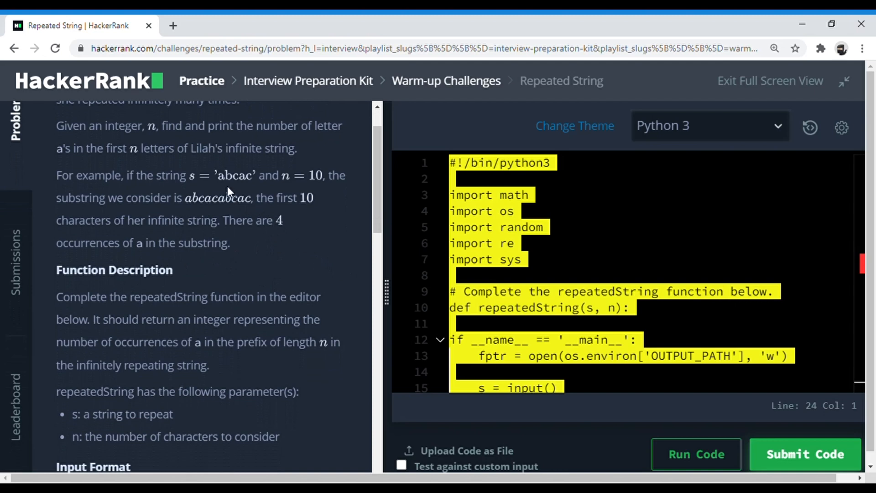
{"action": "mouse_move", "coordinate": [328, 171]}
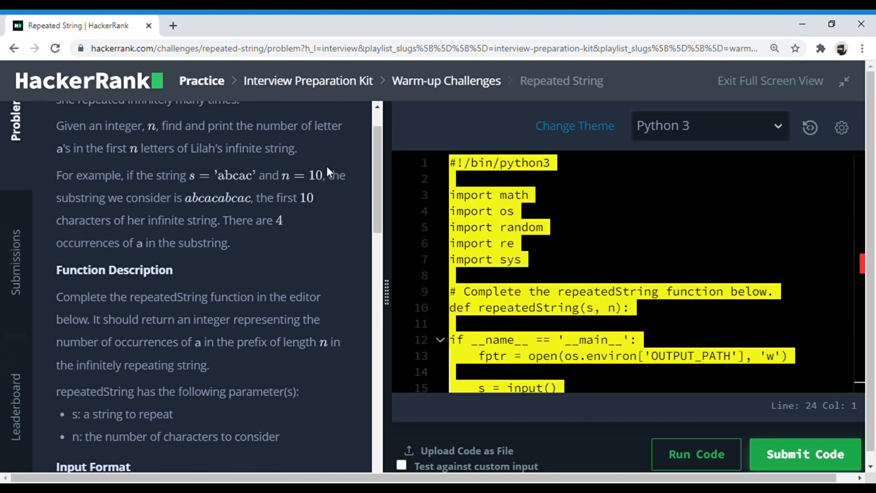
{"action": "mouse_move", "coordinate": [301, 175]}
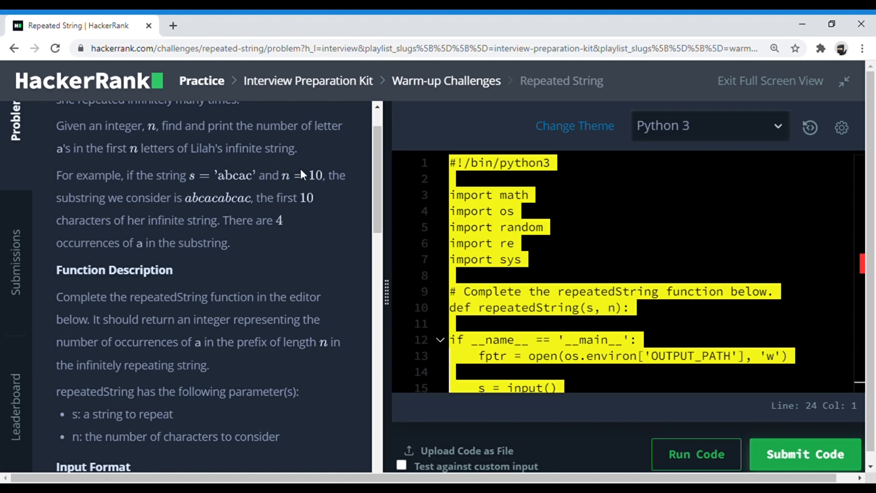
{"action": "mouse_move", "coordinate": [230, 183]}
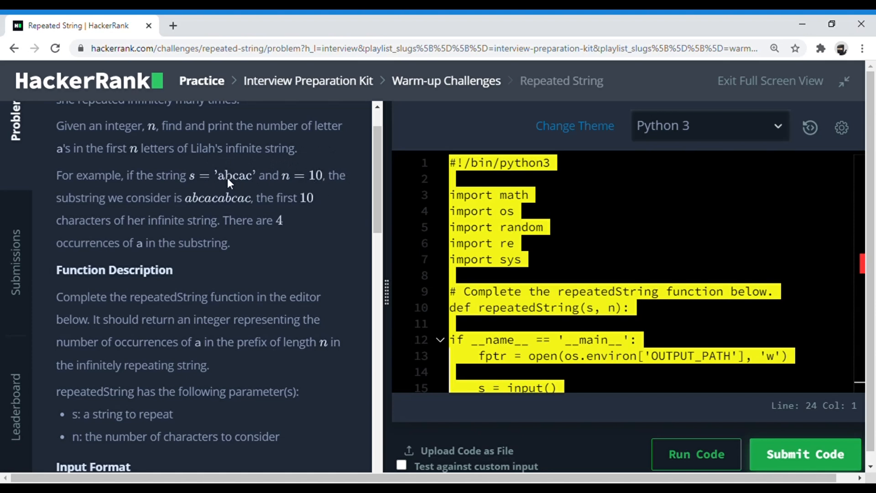
{"action": "mouse_move", "coordinate": [248, 185]}
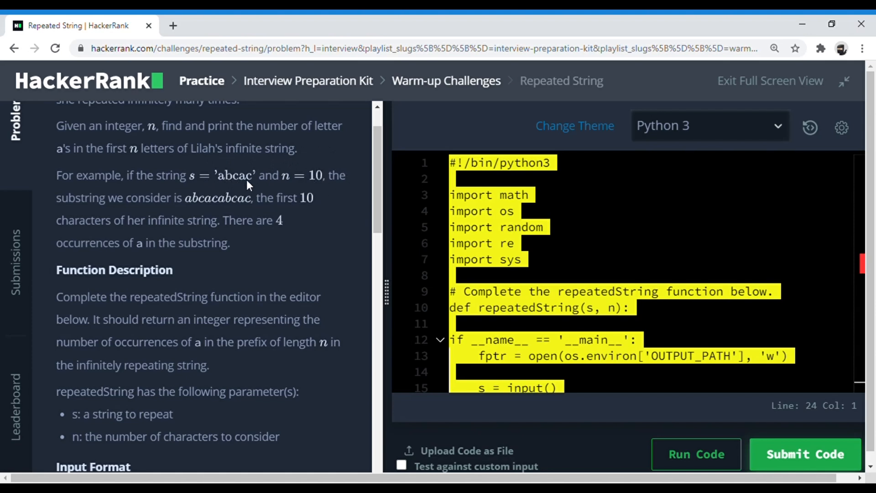
{"action": "mouse_move", "coordinate": [231, 184]}
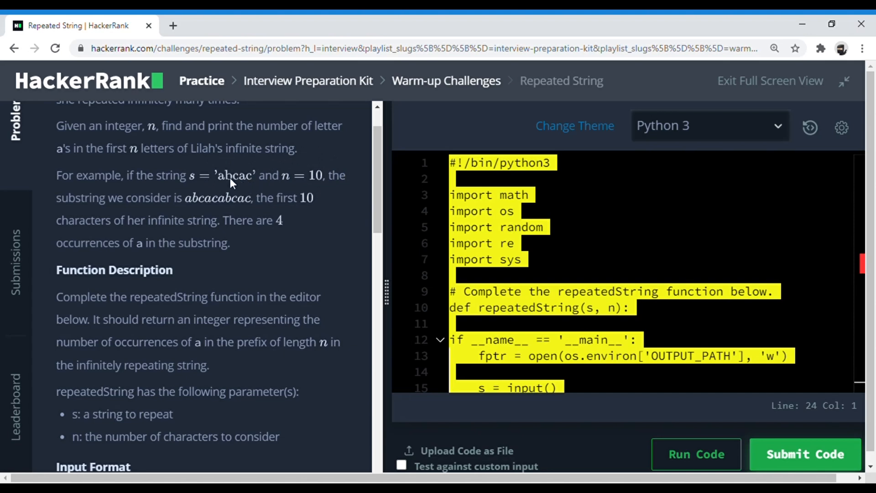
{"action": "mouse_move", "coordinate": [320, 181]}
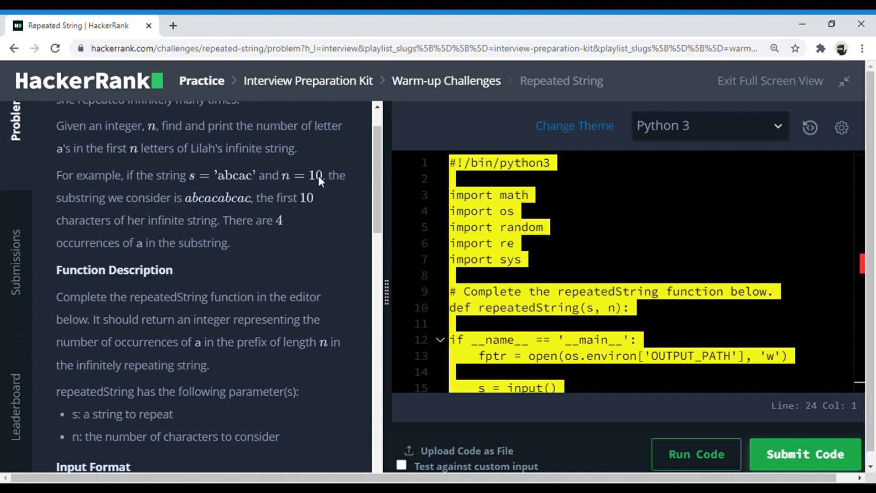
{"action": "mouse_move", "coordinate": [236, 181]}
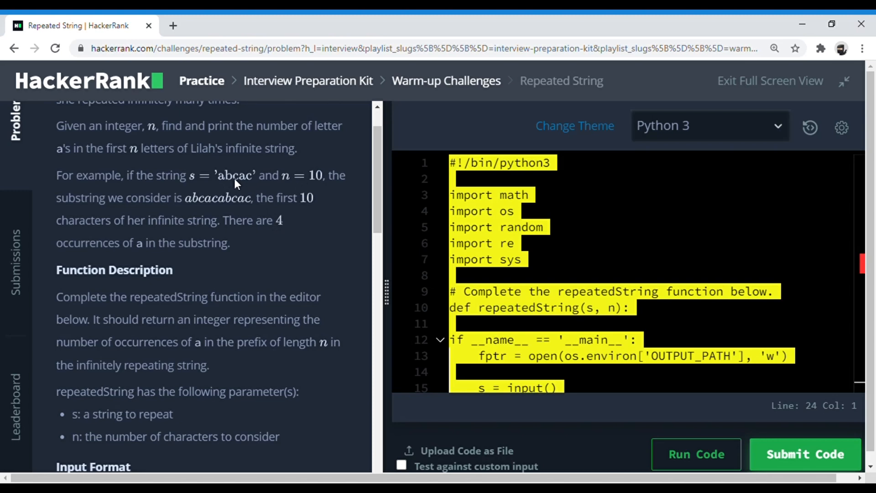
{"action": "mouse_move", "coordinate": [244, 184]}
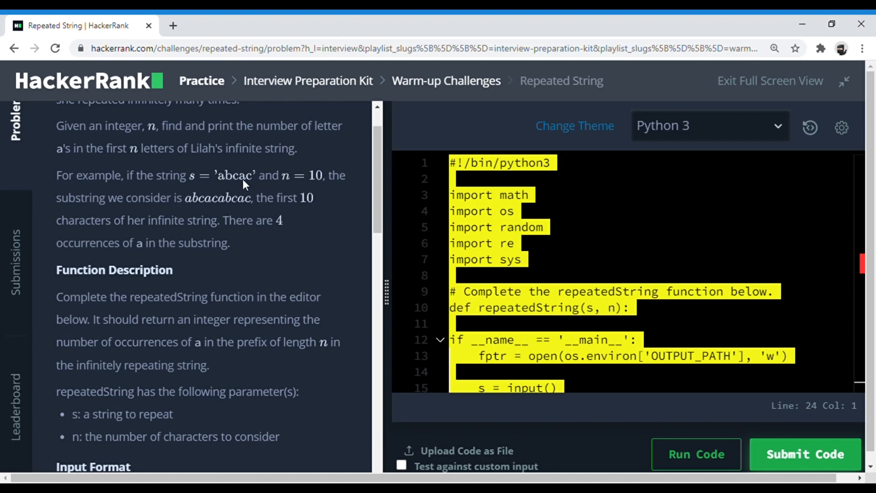
{"action": "mouse_move", "coordinate": [310, 242]}
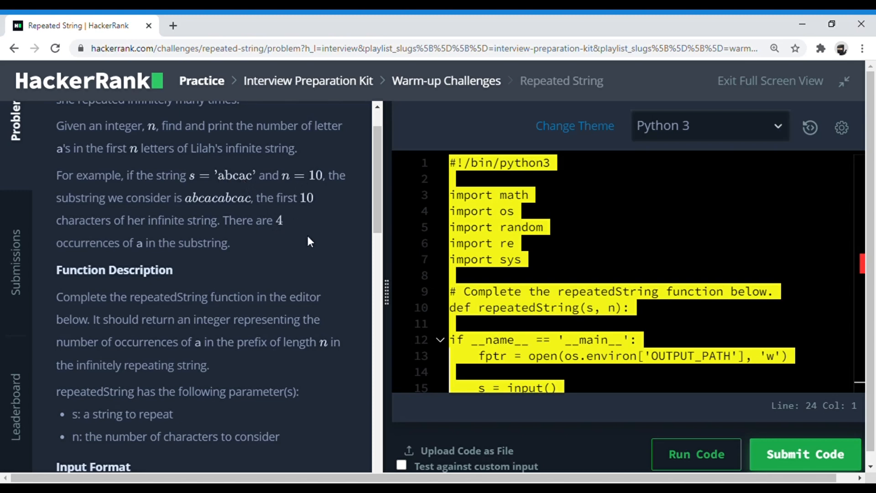
{"action": "scroll", "scroll_direction": "down", "scroll_amount": 3}
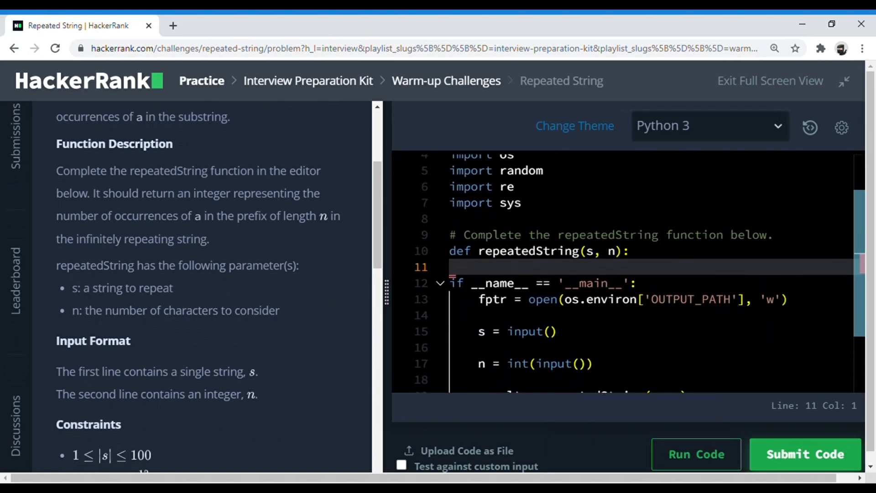
{"action": "scroll", "scroll_direction": "down", "scroll_amount": 3}
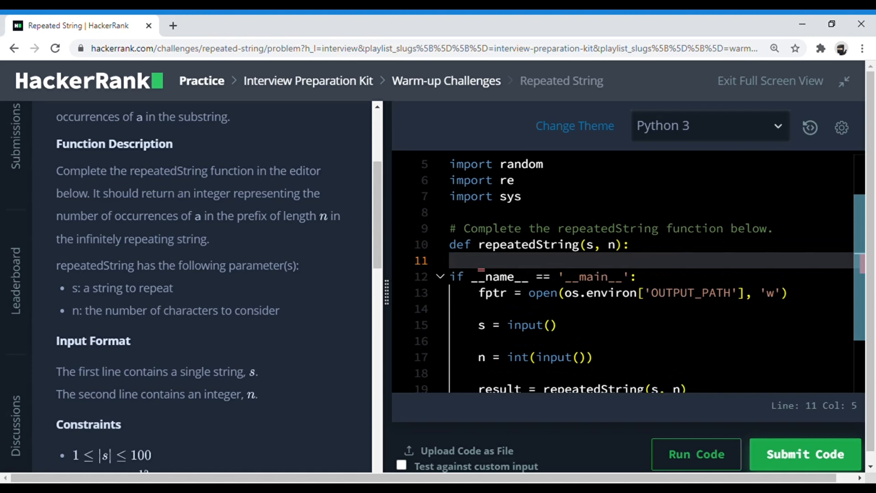
{"action": "scroll", "scroll_direction": "down", "scroll_amount": 3}
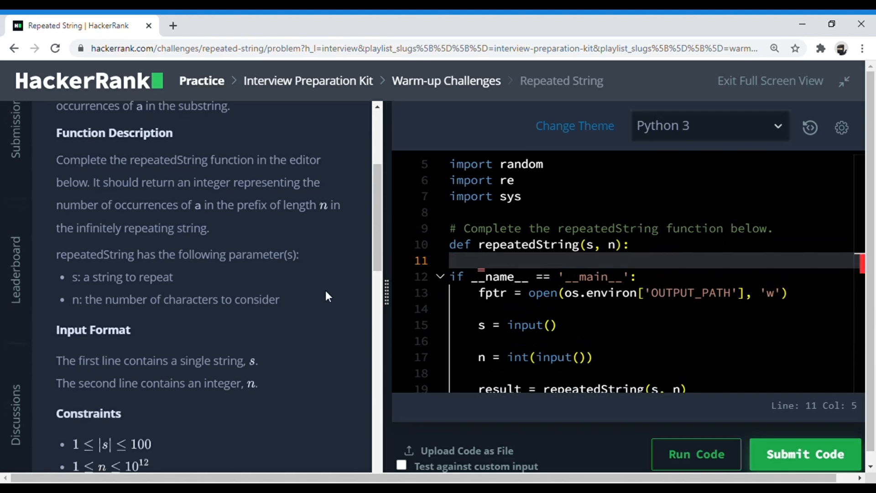
{"action": "scroll", "scroll_direction": "down", "scroll_amount": 3}
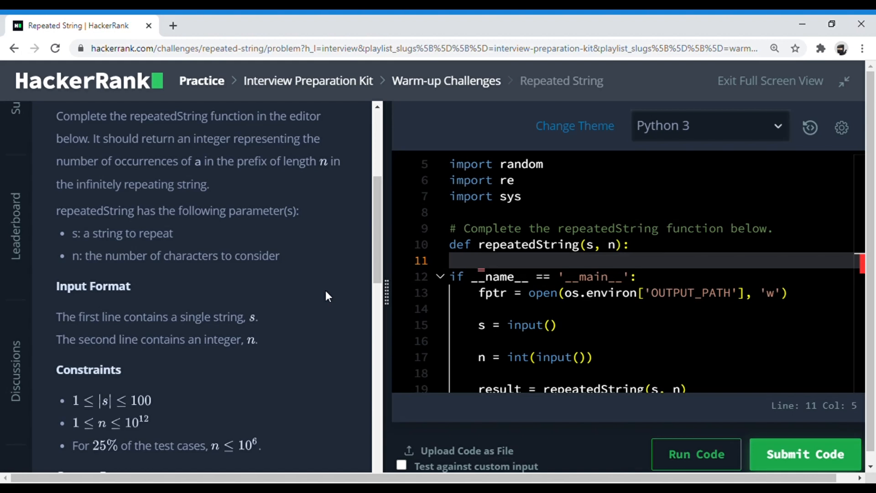
- Initialise ans and start a loop header, discarding the range(len(s)) attempt
{"action": "type", "text": "ans=0"}
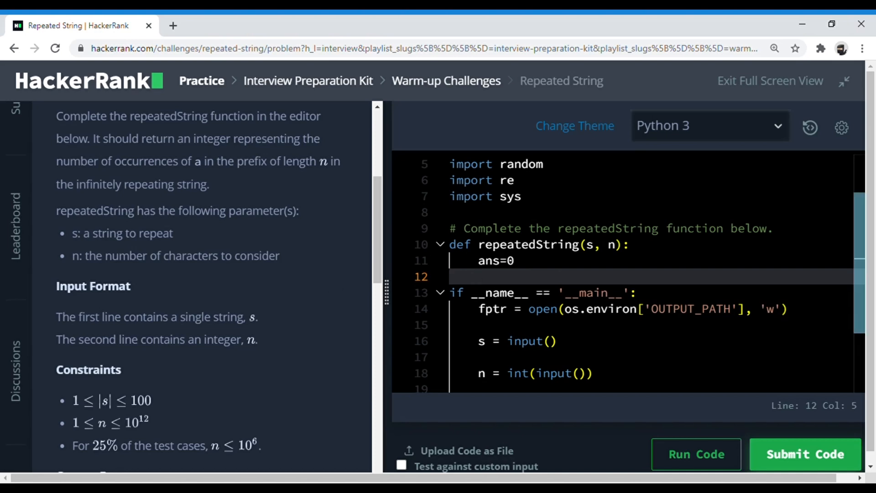
{"action": "type", "text": "fi"}
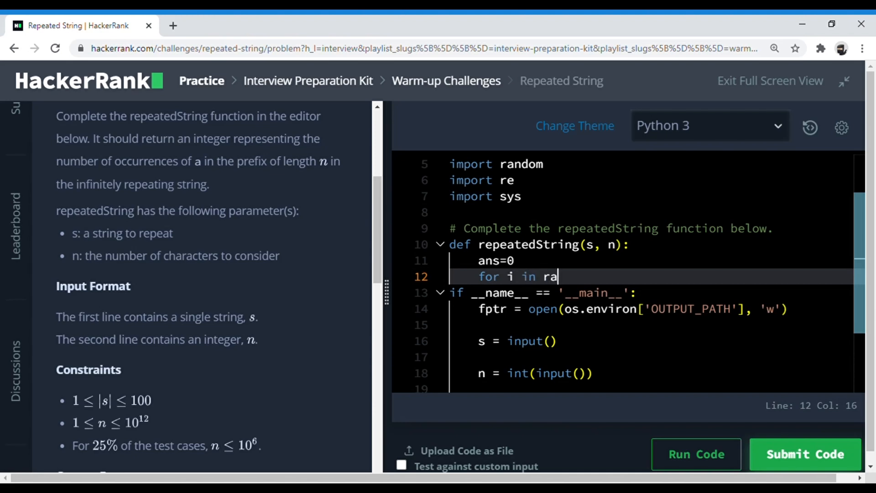
{"action": "type", "text": "nge"}
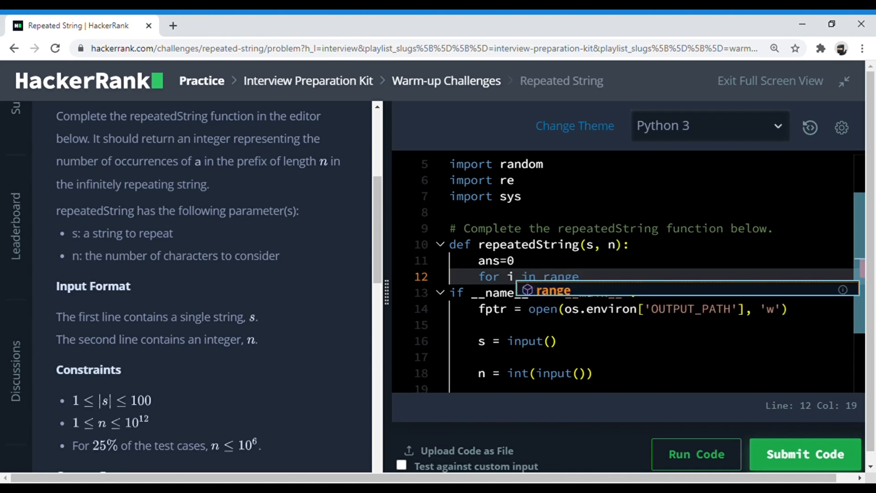
{"action": "type", "text": "(len(s)"}
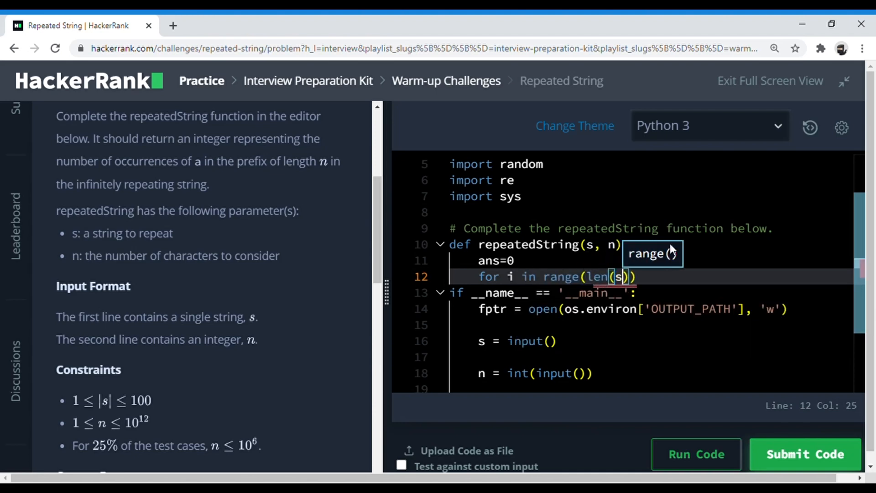
{"action": "key", "text": "Enter"}
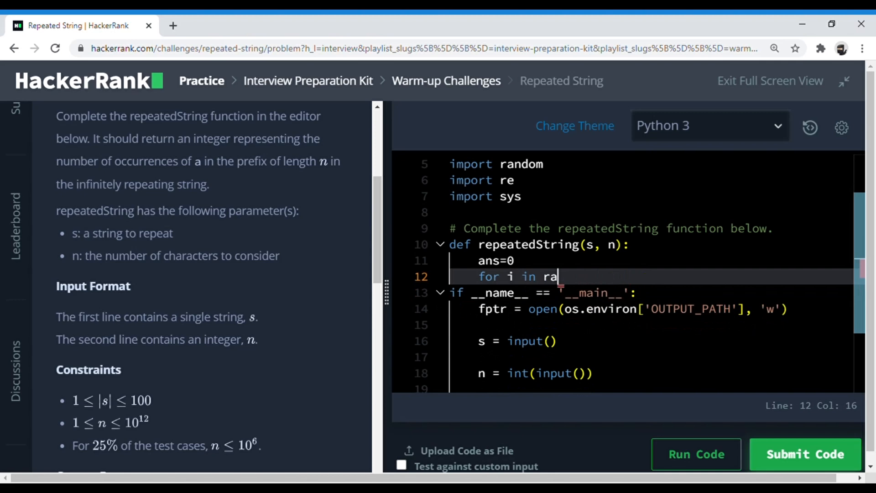
- Loop for i in s and add ans+=1 under an if i=='a': check
{"action": "type", "text": "s:"}
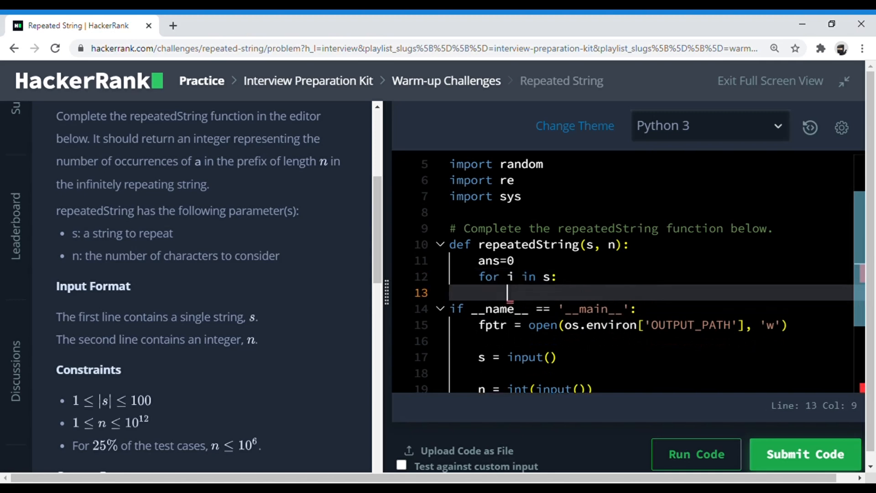
{"action": "type", "text": "if i"}
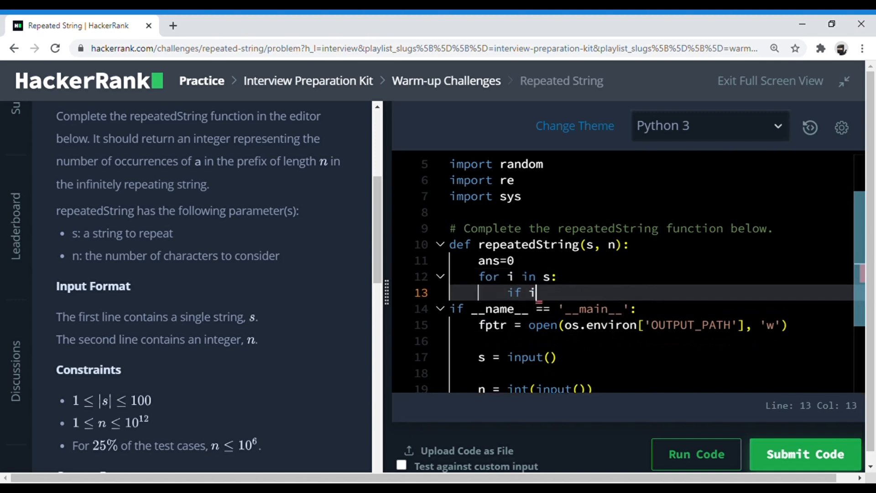
{"action": "type", "text": "=='a'"}
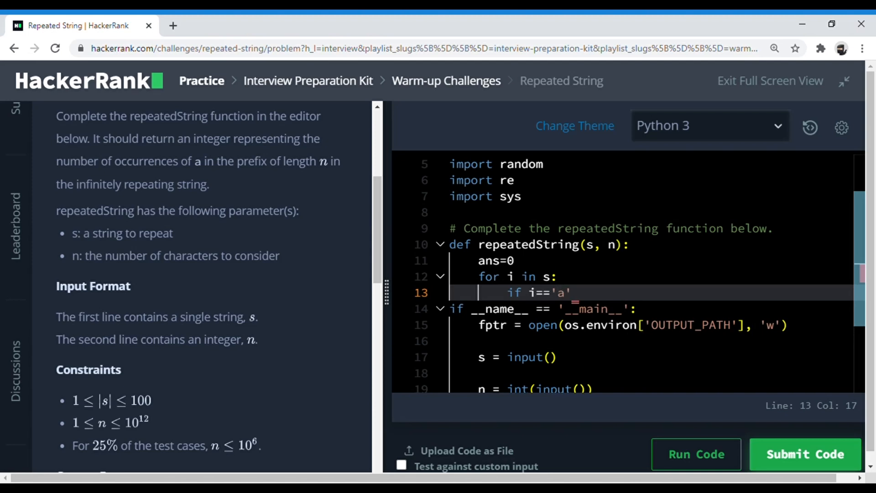
{"action": "type", "text": ":"}
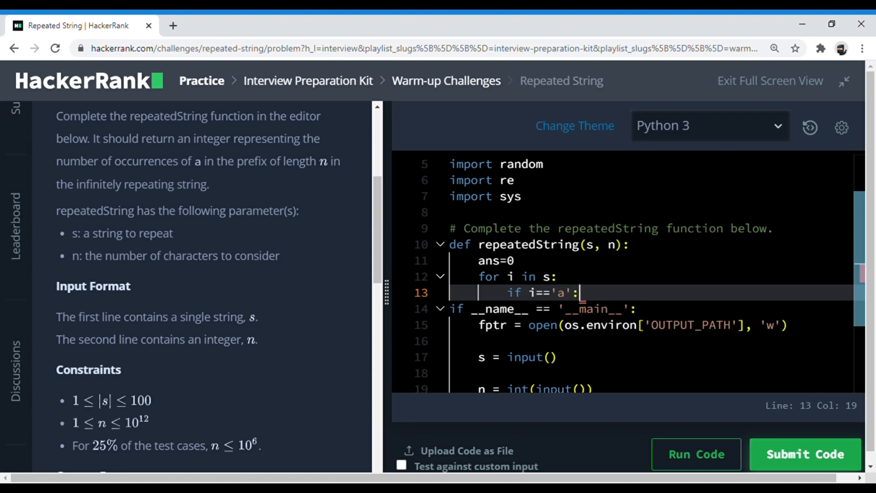
{"action": "key", "text": "Enter"}
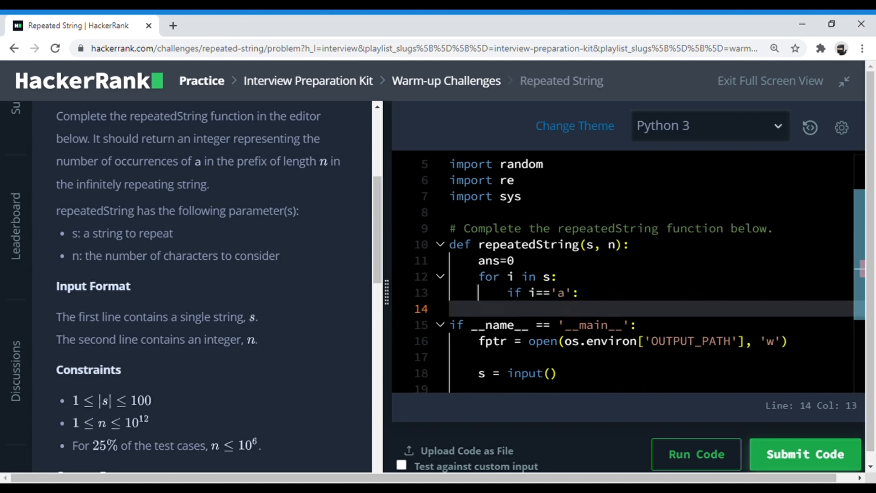
{"action": "type", "text": "ans+=1"}
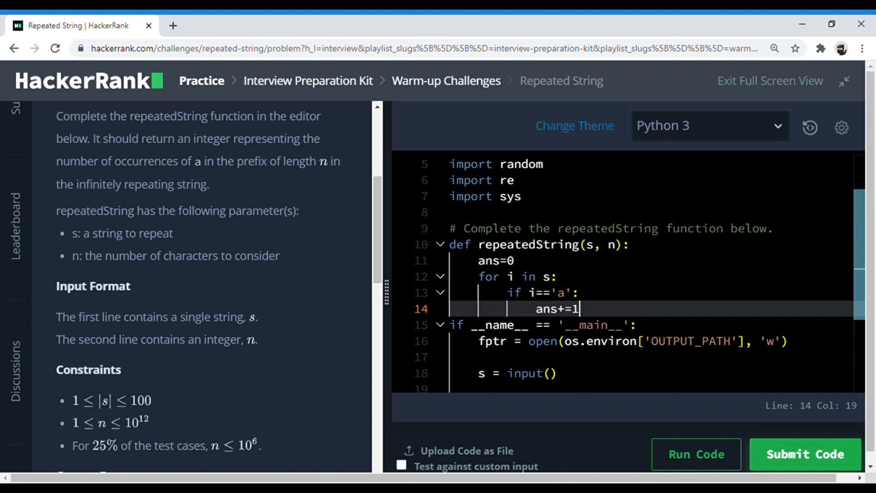
- Scroll down to read the sample input aba with n=10 and expected output 7
{"action": "scroll", "scroll_direction": "down", "scroll_amount": 3}
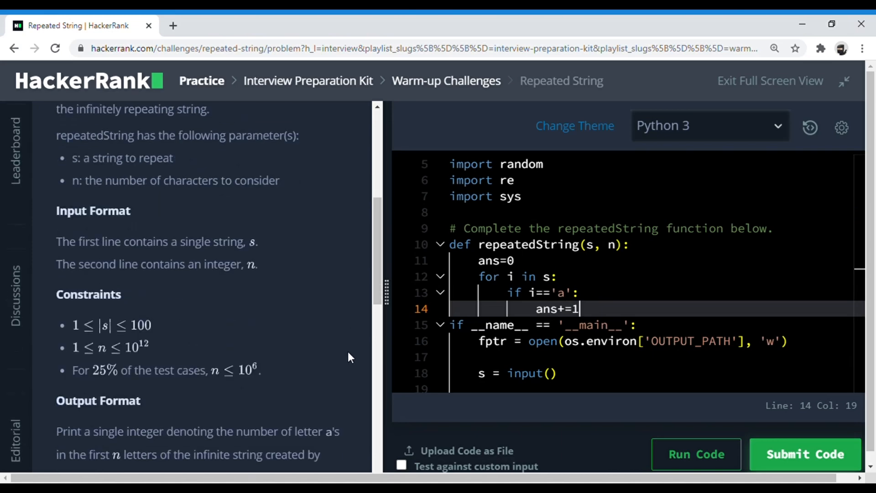
{"action": "scroll", "scroll_direction": "down", "scroll_amount": 3}
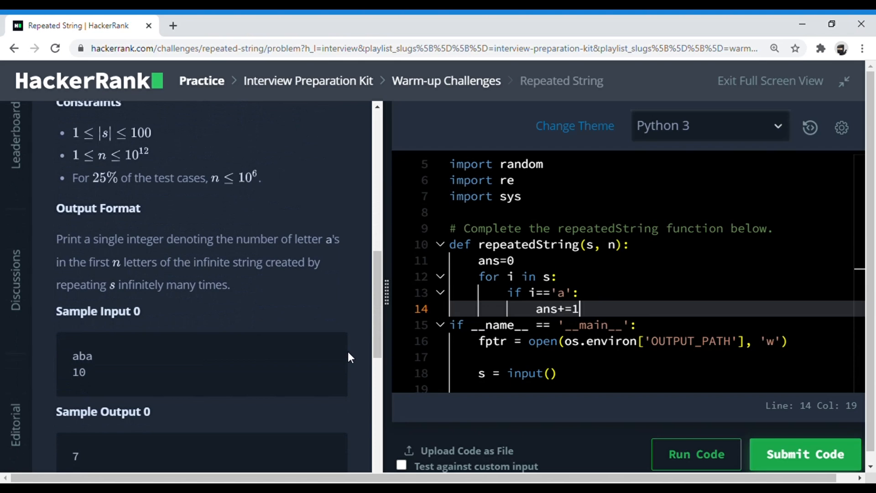
{"action": "scroll", "scroll_direction": "down", "scroll_amount": 3}
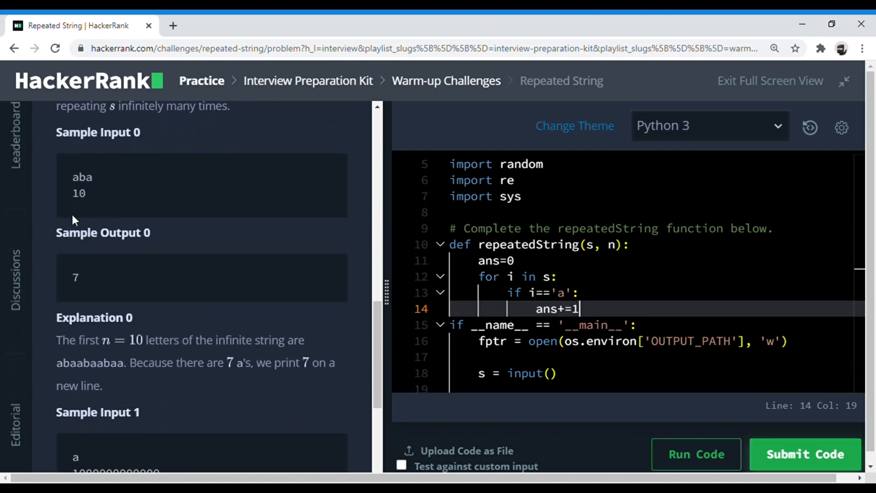
{"action": "mouse_move", "coordinate": [66, 172]}
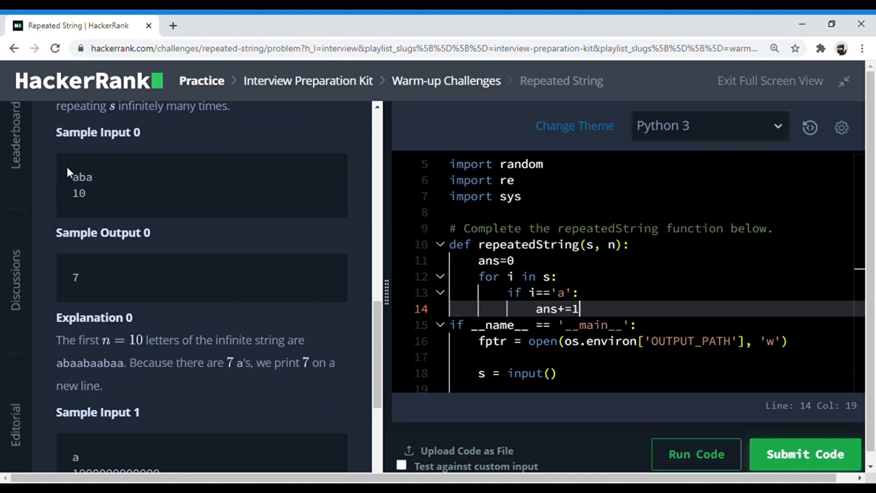
{"action": "mouse_move", "coordinate": [90, 200]}
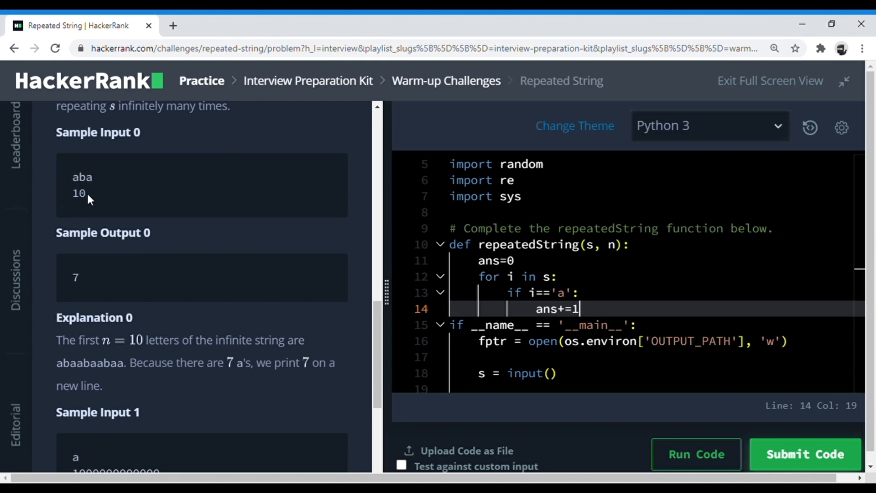
{"action": "mouse_move", "coordinate": [93, 220]}
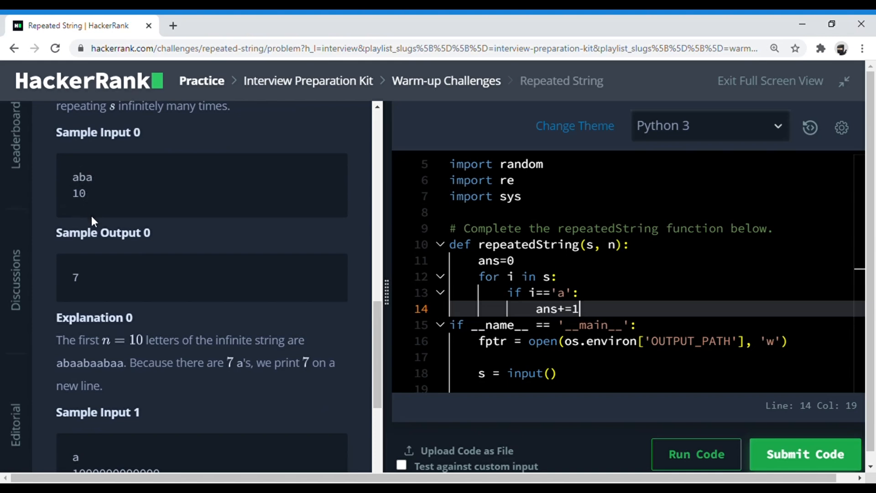
{"action": "mouse_move", "coordinate": [89, 165]}
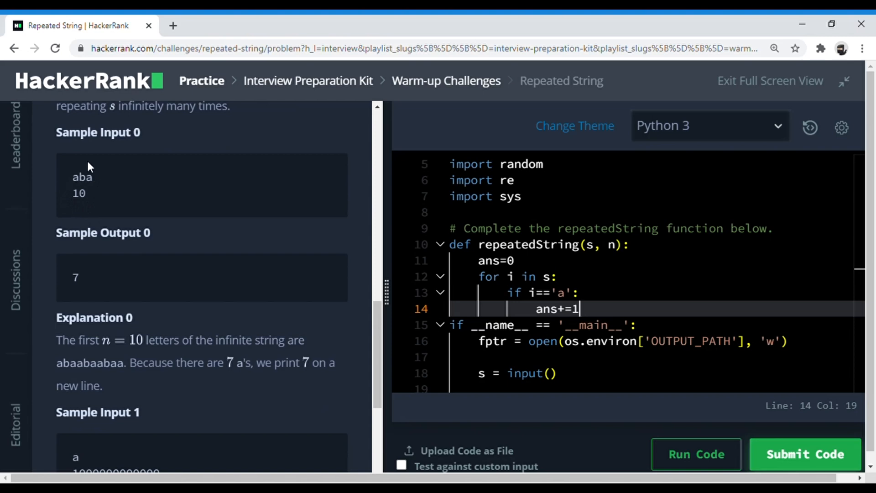
{"action": "mouse_move", "coordinate": [86, 192]}
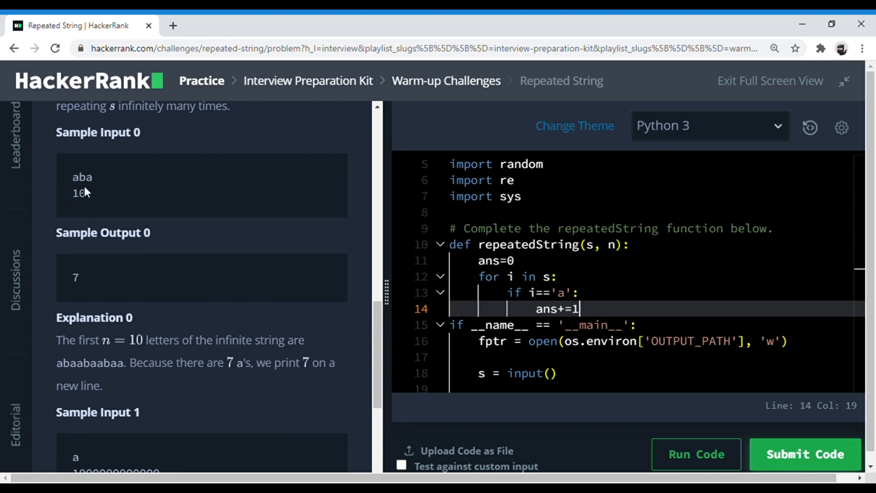
{"action": "mouse_move", "coordinate": [73, 176]}
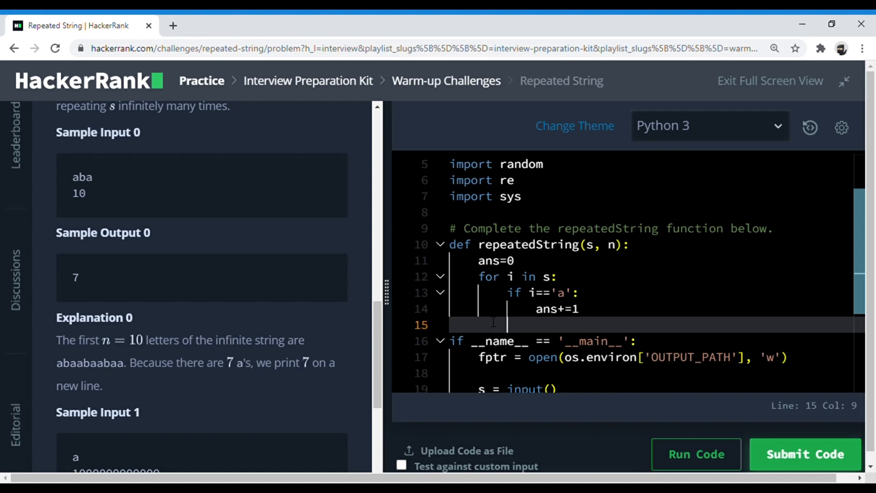
- Write ans = ans* (n//len(s)) below the loop and move to a fresh line
{"action": "type", "text": "a"}
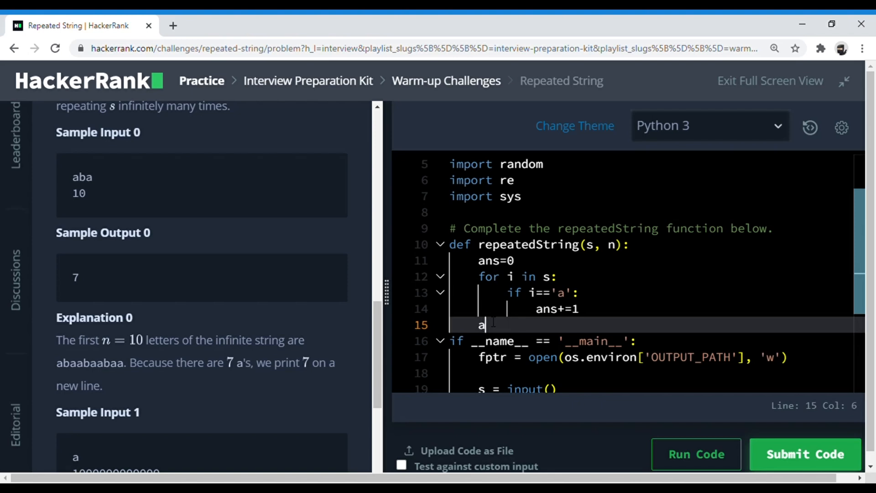
{"action": "type", "text": "ns ="}
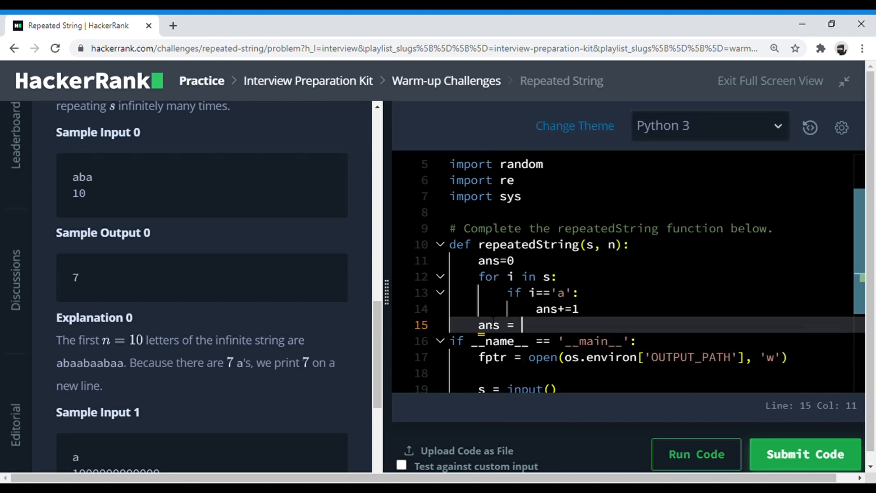
{"action": "type", "text": "ans"}
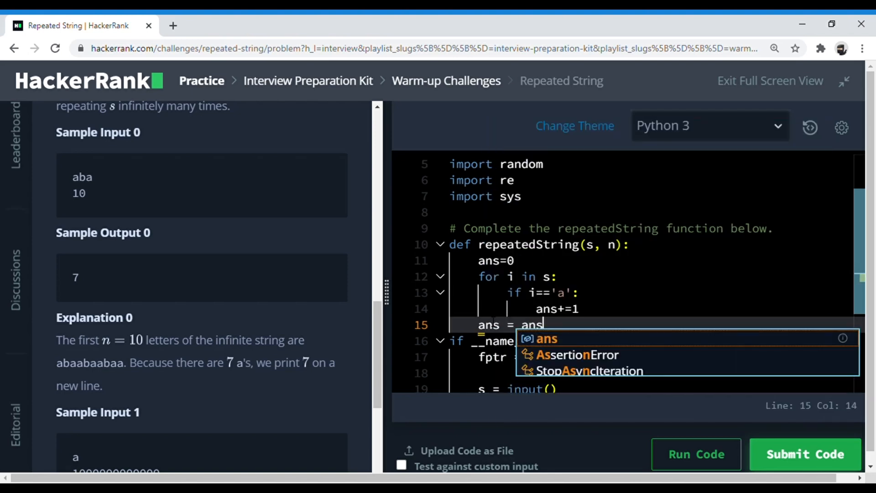
{"action": "type", "text": "* ()"}
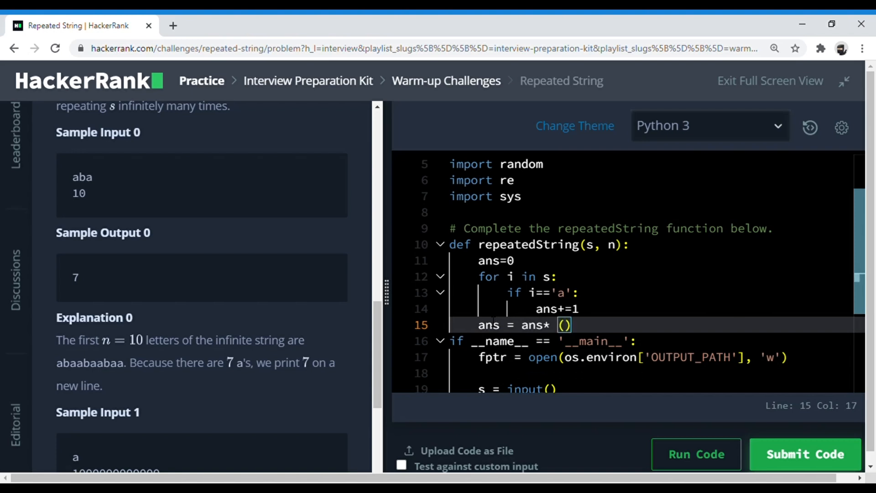
{"action": "type", "text": "n//"}
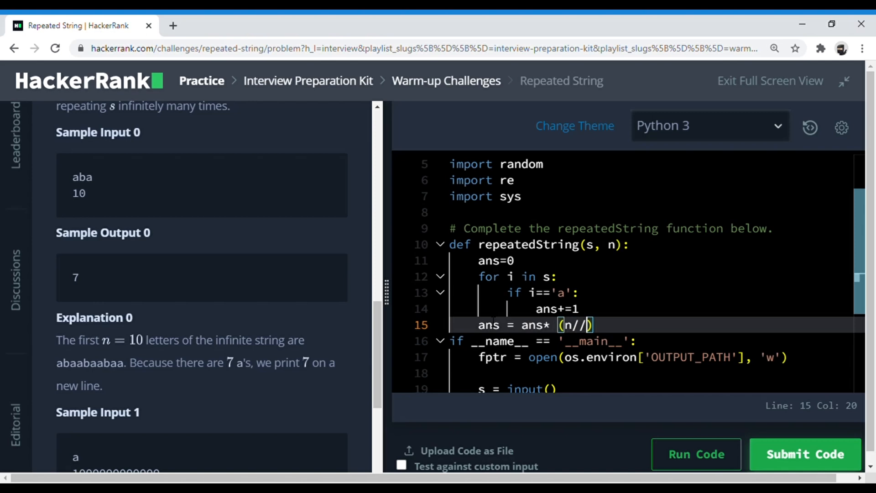
{"action": "type", "text": "len(s)"}
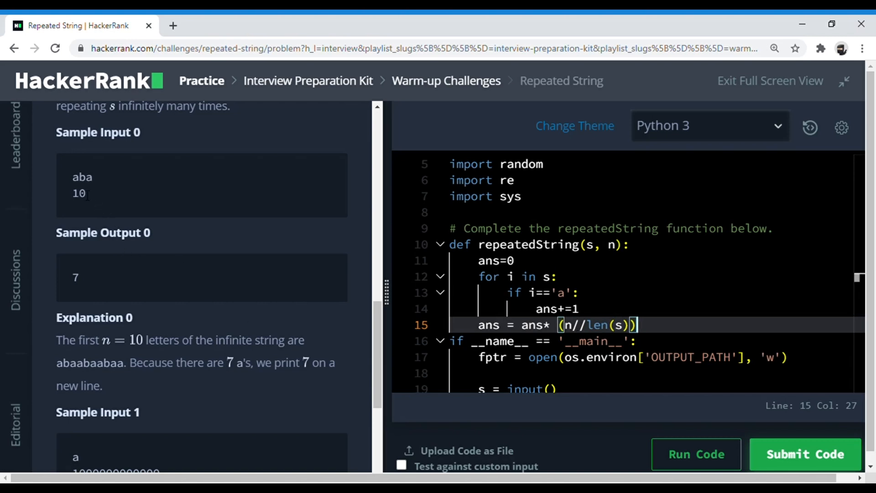
{"action": "mouse_move", "coordinate": [91, 190]}
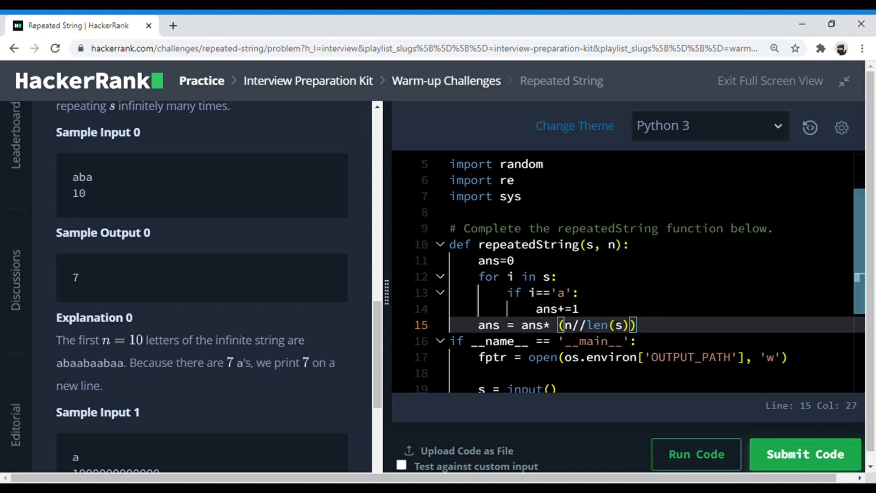
{"action": "key", "text": "Down"}
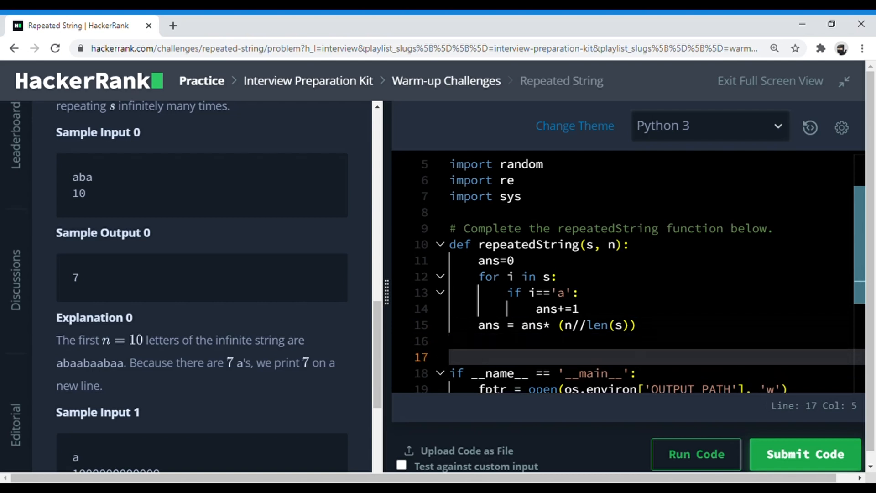
- Start a second loop for i in range(n%len(s)):
{"action": "type", "text": "for i"}
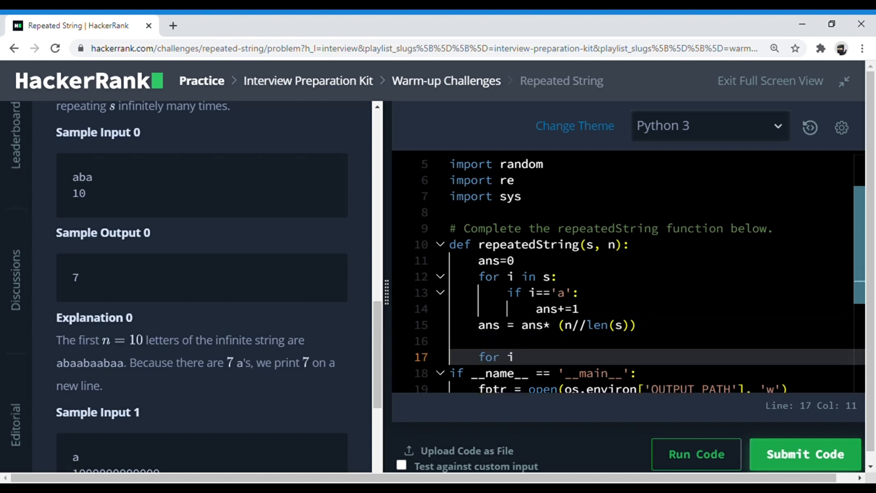
{"action": "type", "text": "in range("}
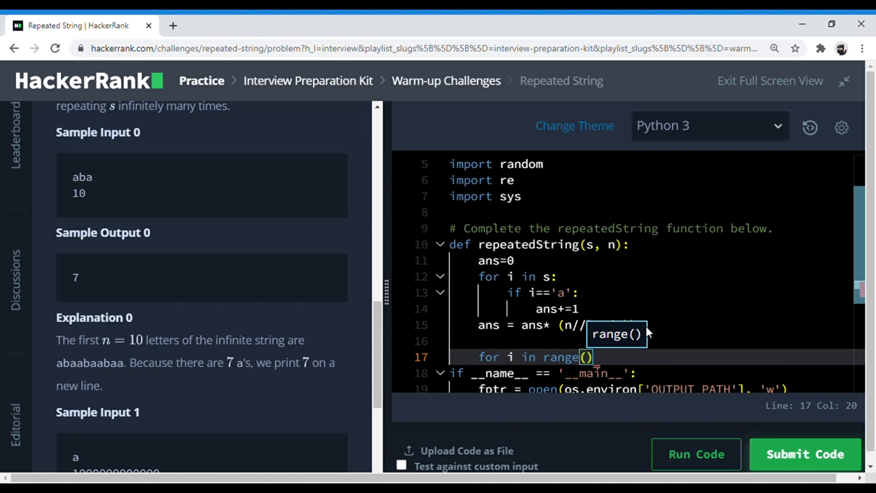
{"action": "type", "text": "n%len(s"}
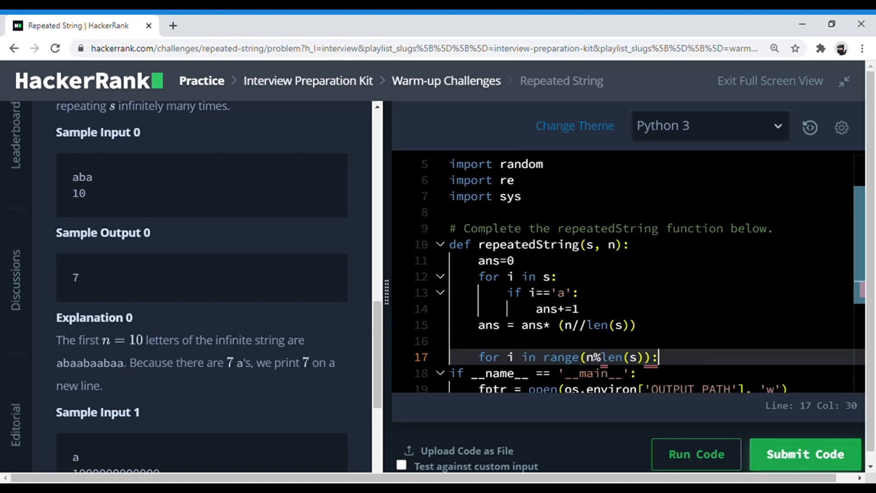
{"action": "key", "text": "Enter"}
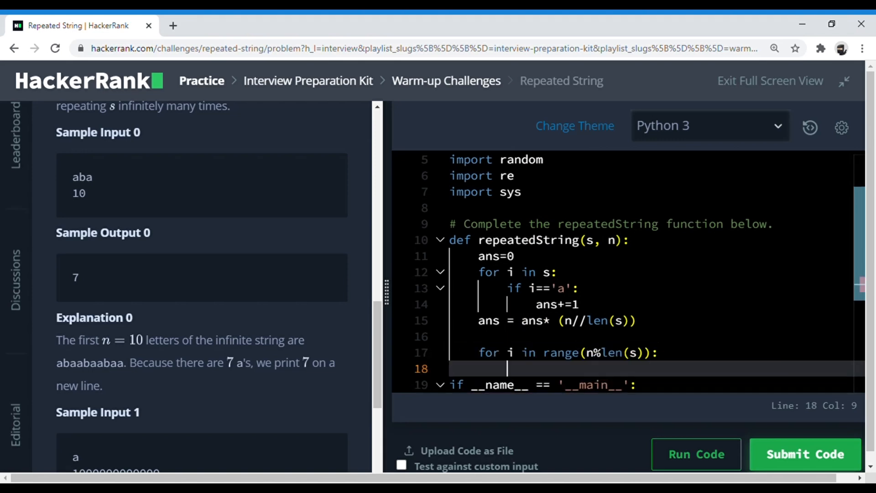
- Inside it, add if s[i]=='a': with ans+=1 as its body
{"action": "type", "text": "if"}
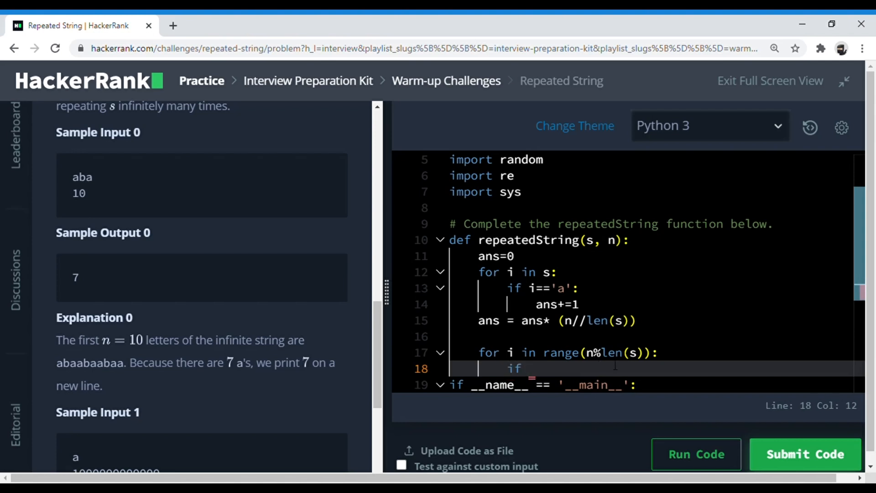
{"action": "type", "text": "s[i]"}
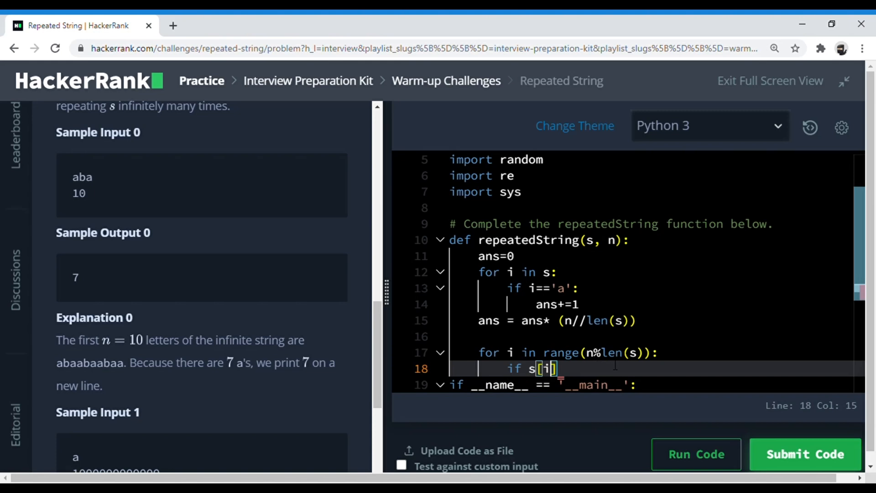
{"action": "key", "text": "Right"}
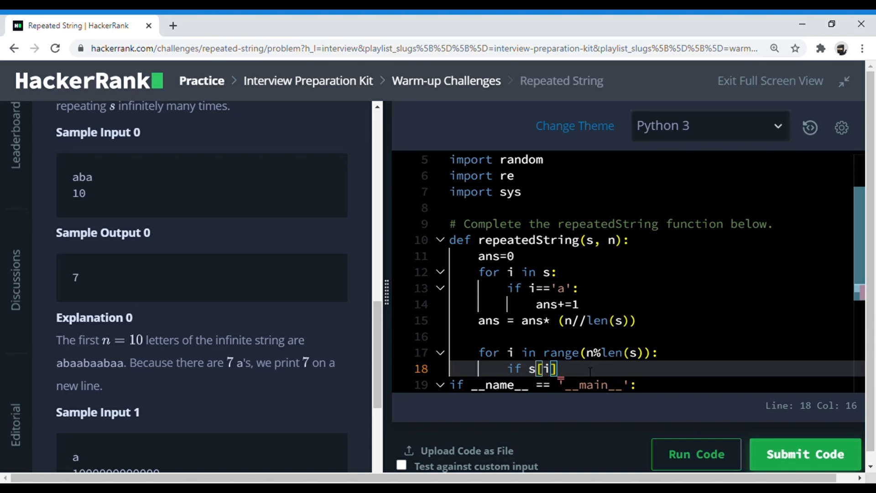
{"action": "type", "text": "=='a"}
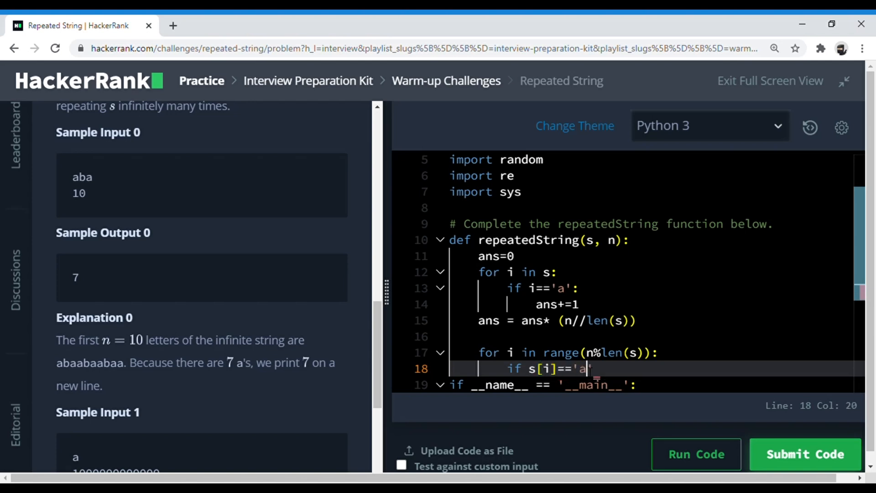
{"action": "key", "text": "Enter"}
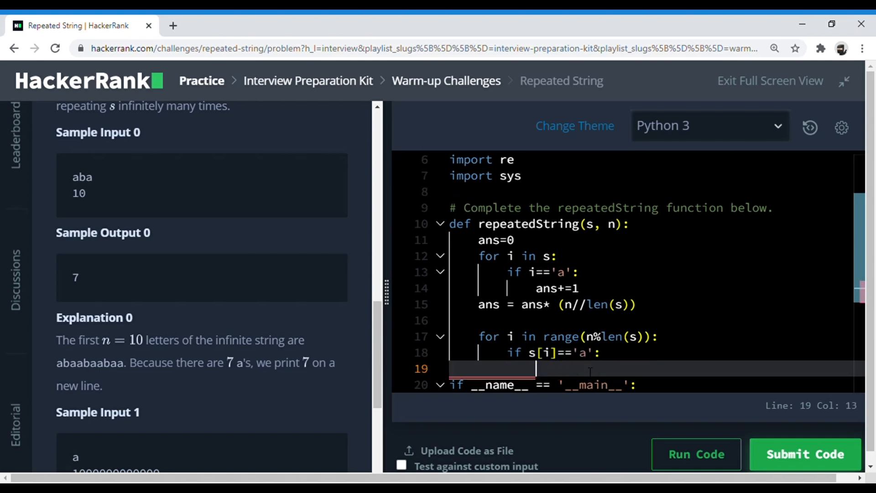
{"action": "type", "text": "ans+"}
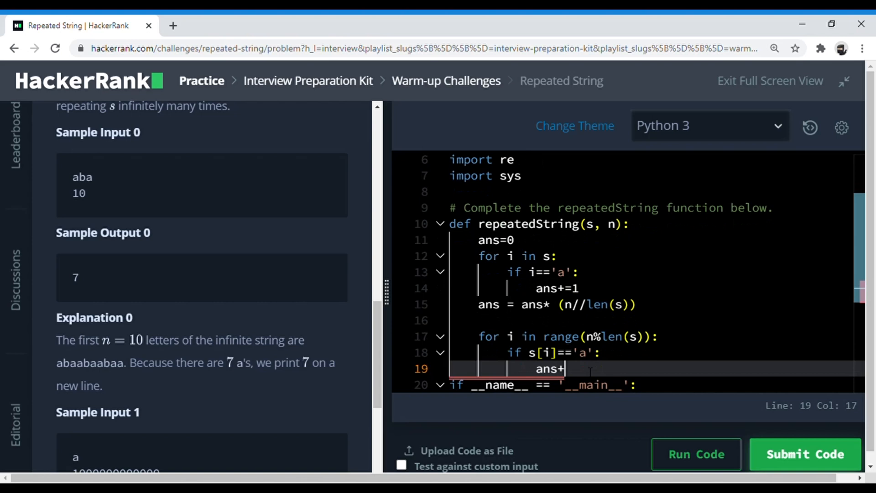
{"action": "type", "text": "=1"}
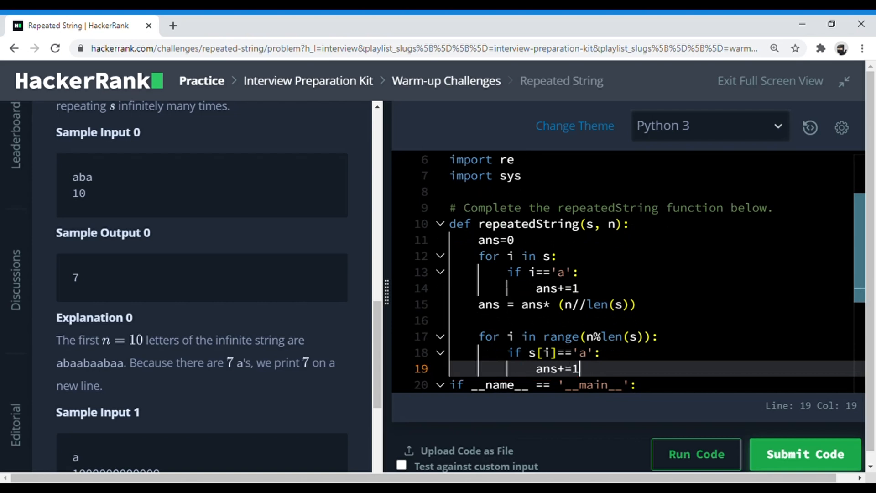
{"action": "key", "text": "Enter"}
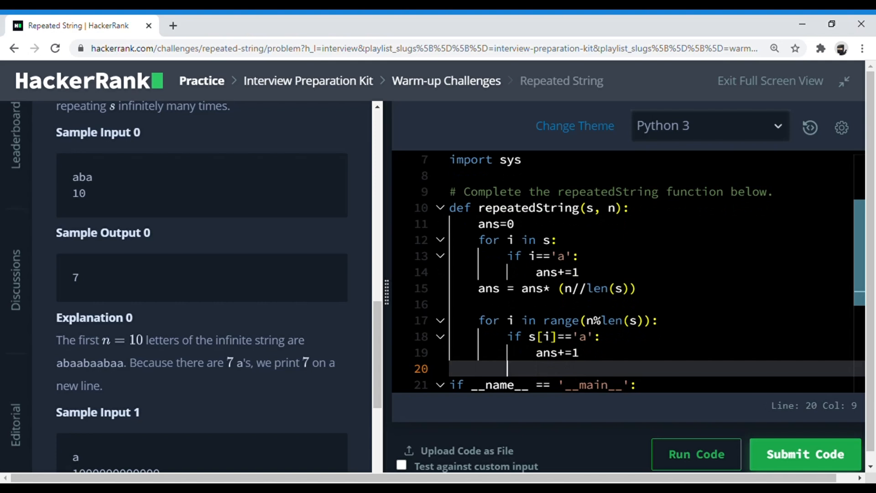
- End the function with return ans and submit, passing test cases 0 through 5
{"action": "type", "text": "retu"}
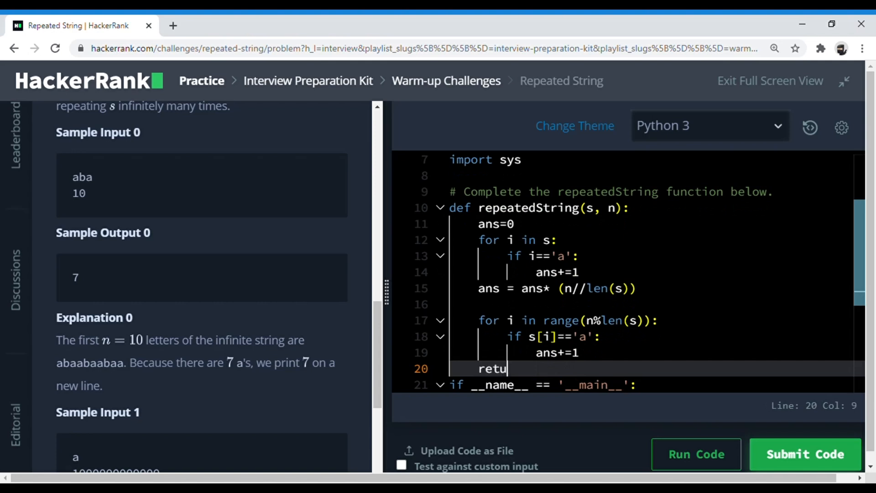
{"action": "type", "text": "rn ans"}
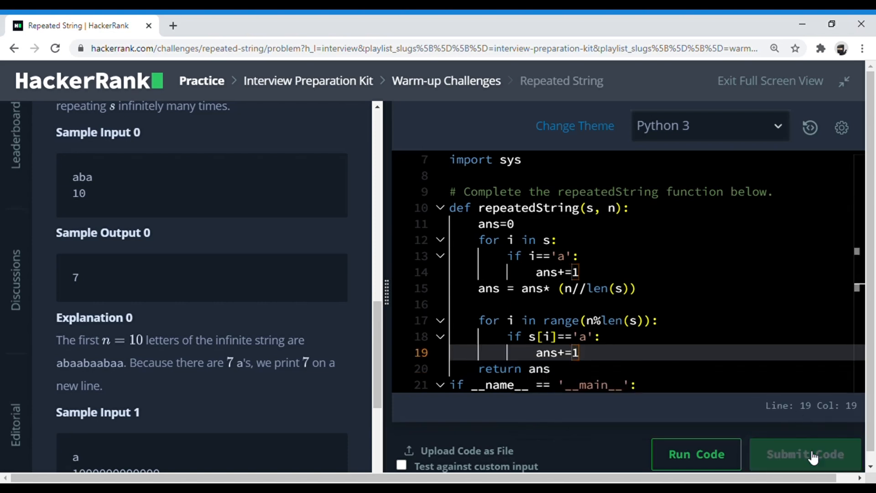
{"action": "left_click", "coordinate": [805, 455]}
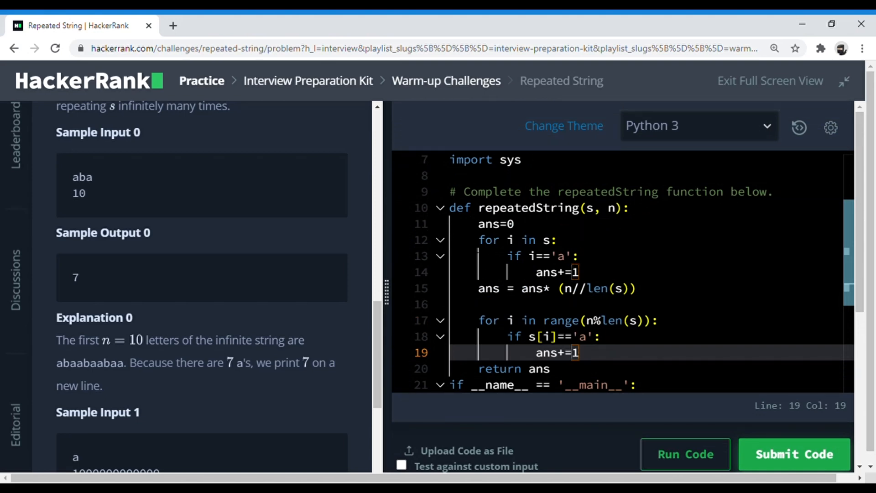
{"action": "left_click", "coordinate": [795, 454]}
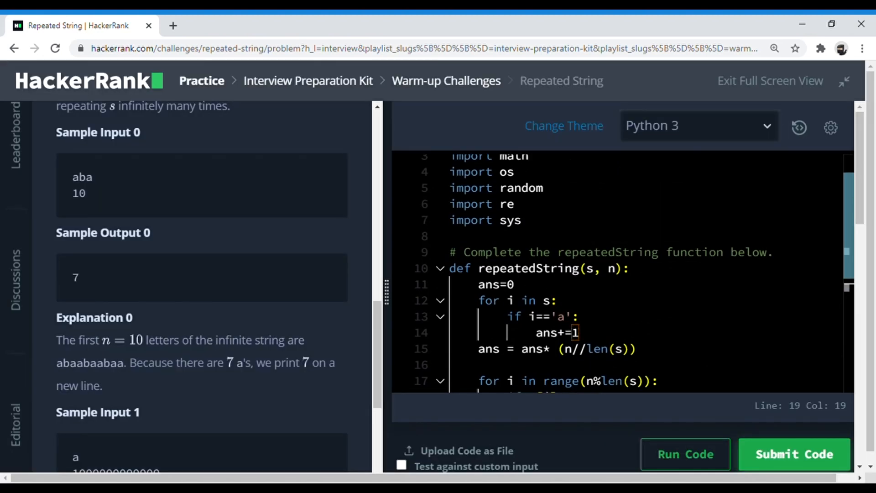
{"action": "left_click", "coordinate": [796, 454]}
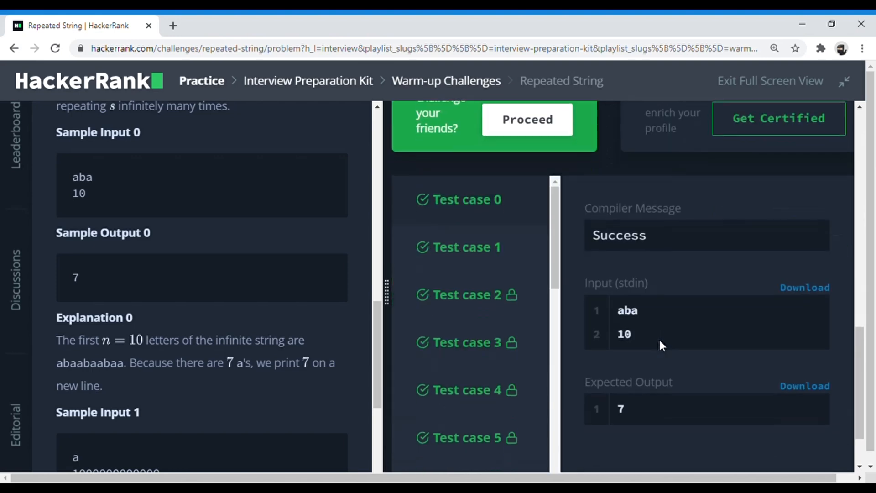